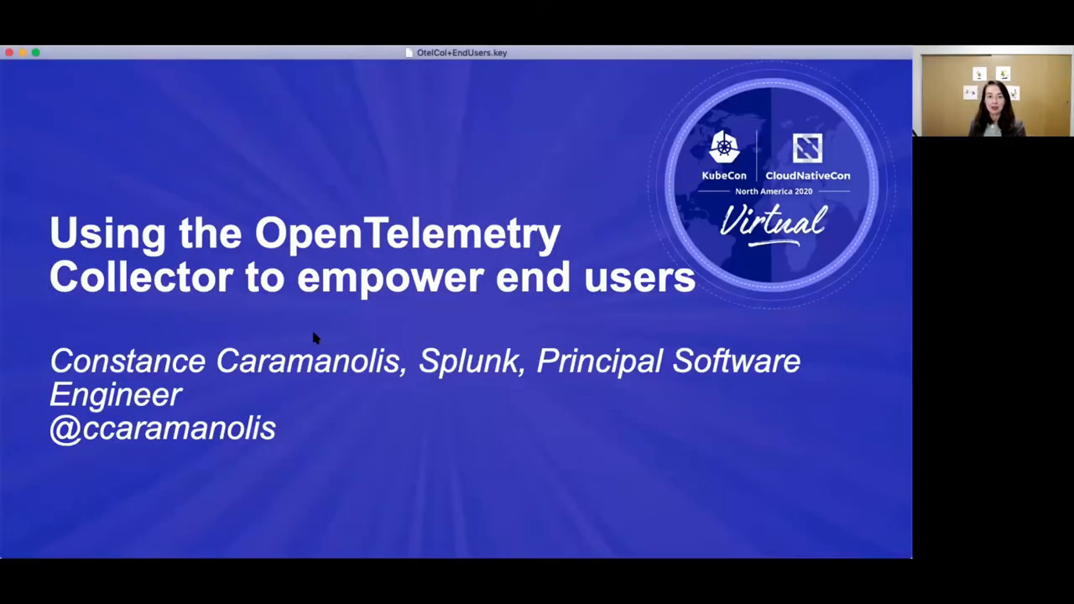
mouse_move(419, 305)
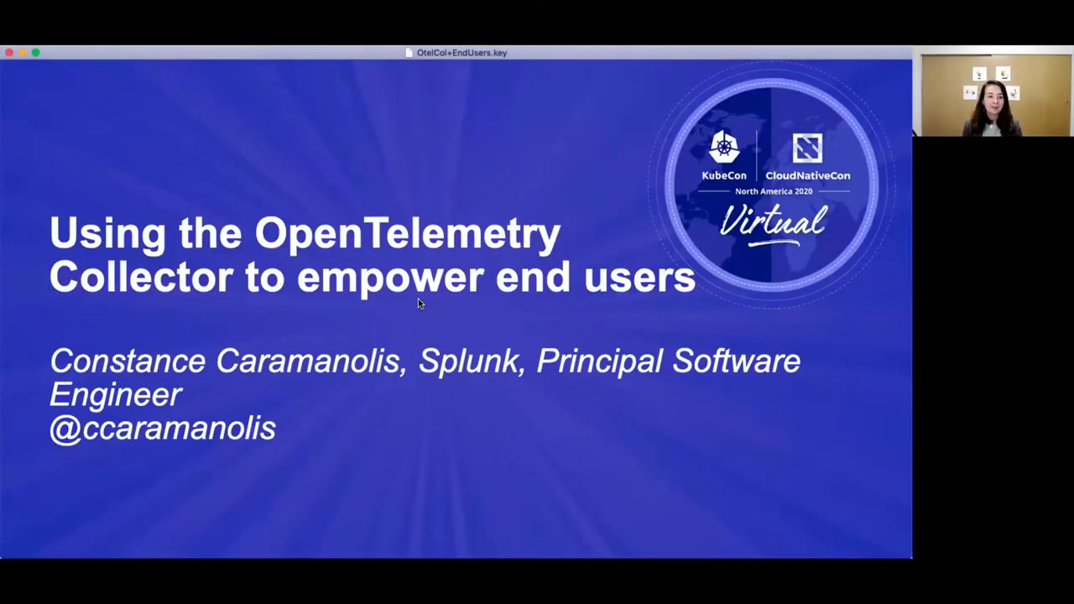
Advance to the What is OpenTelemetry slide and reveal the supported-languages point
key("right")
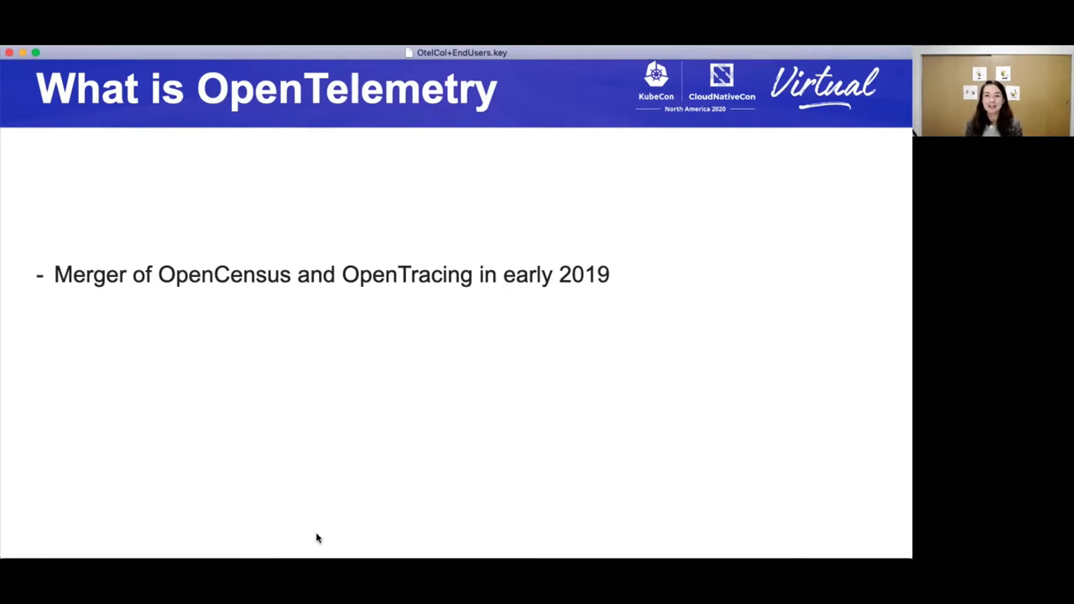
mouse_move(363, 352)
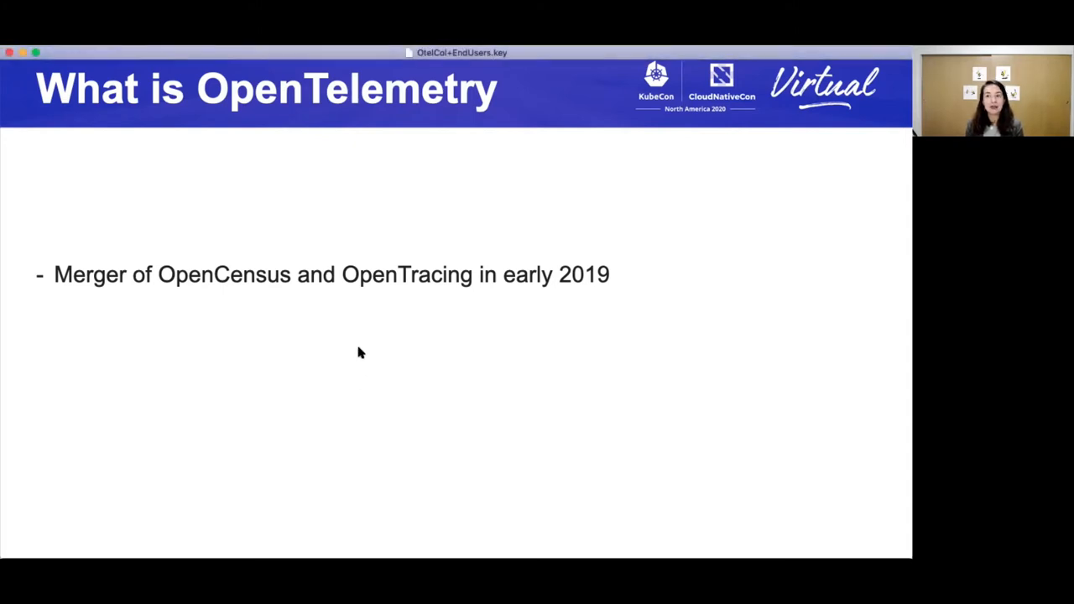
mouse_move(446, 405)
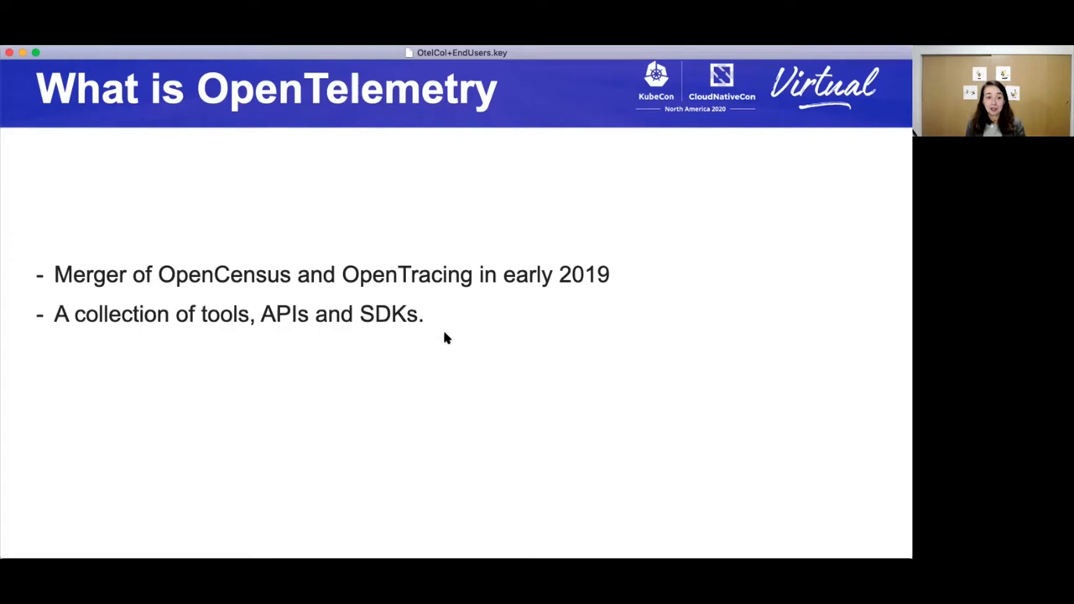
key("right")
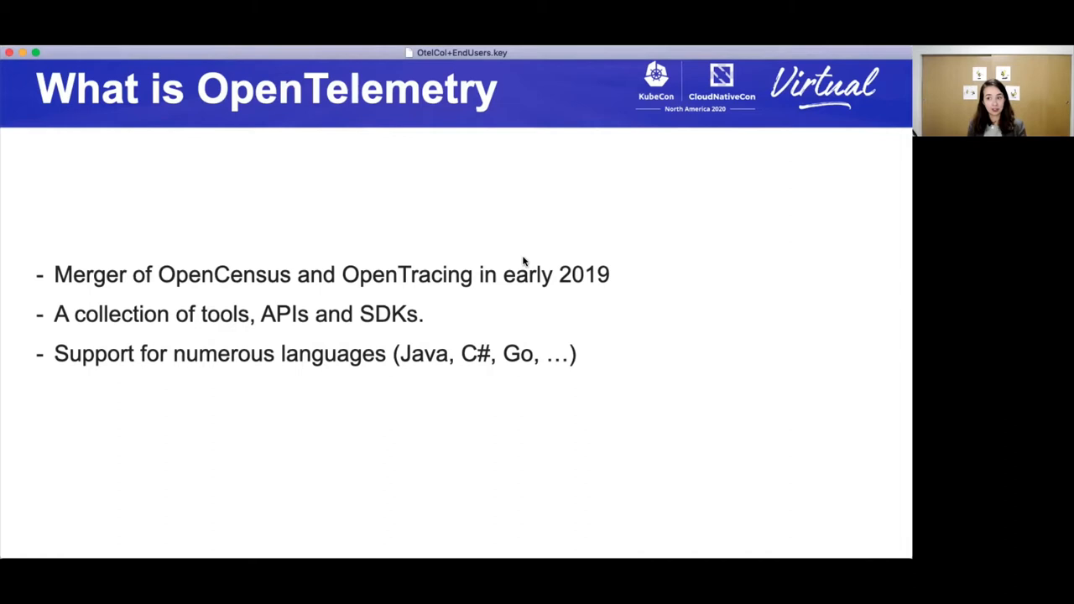
mouse_move(450, 429)
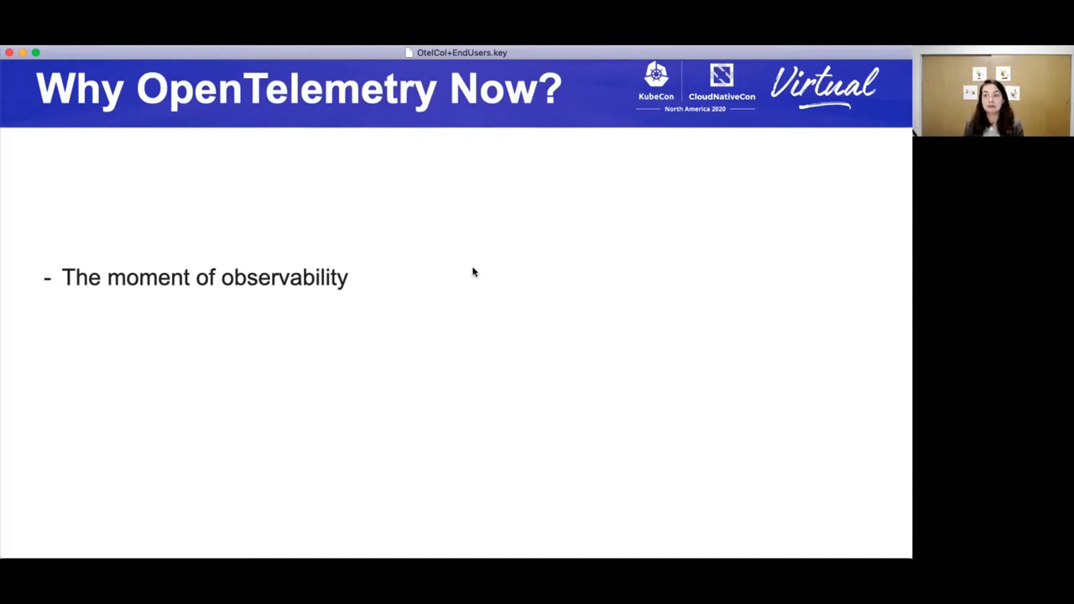
mouse_move(493, 255)
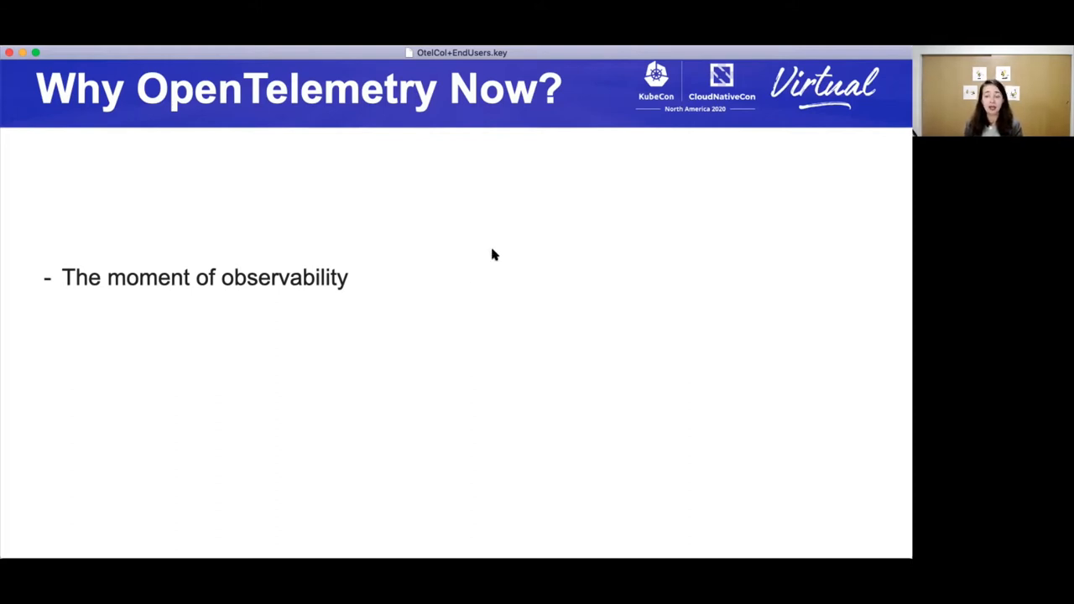
mouse_move(450, 234)
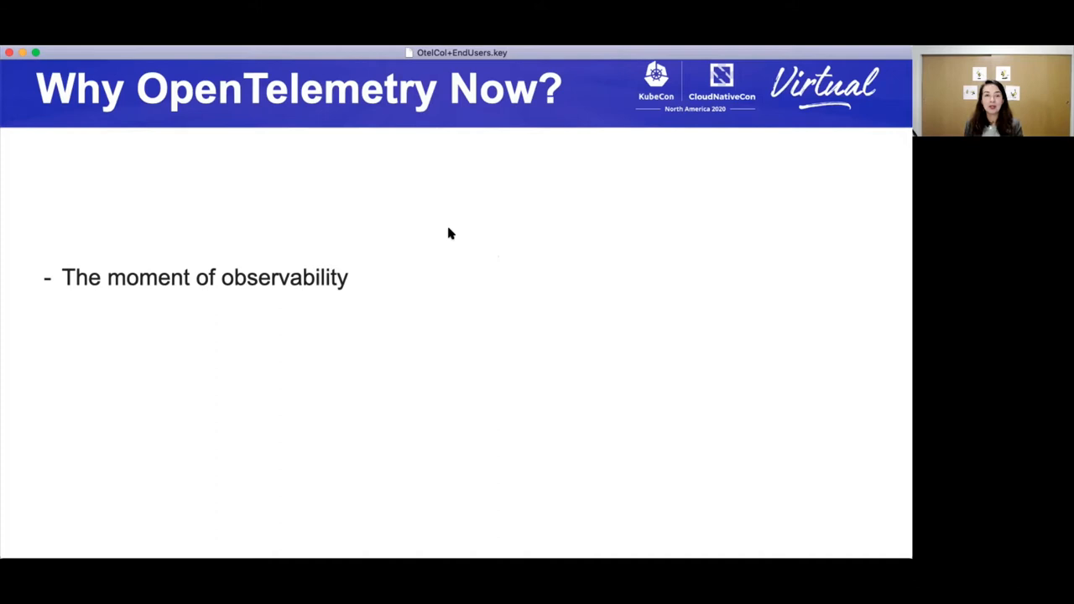
mouse_move(469, 211)
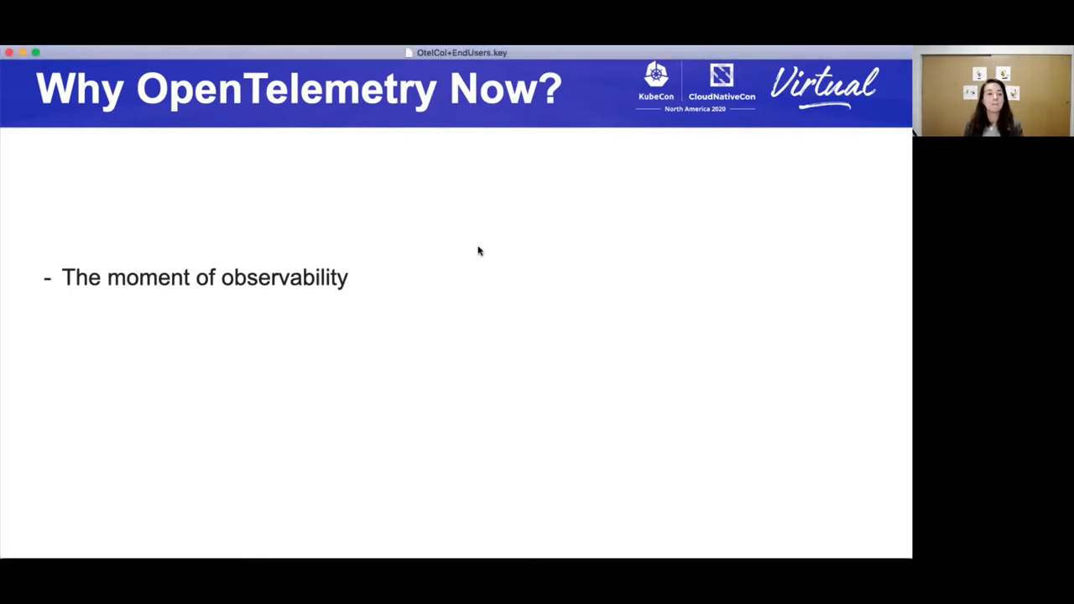
Reveal the remaining Why OpenTelemetry Now? points on end users and vendor lock-in
key("right")
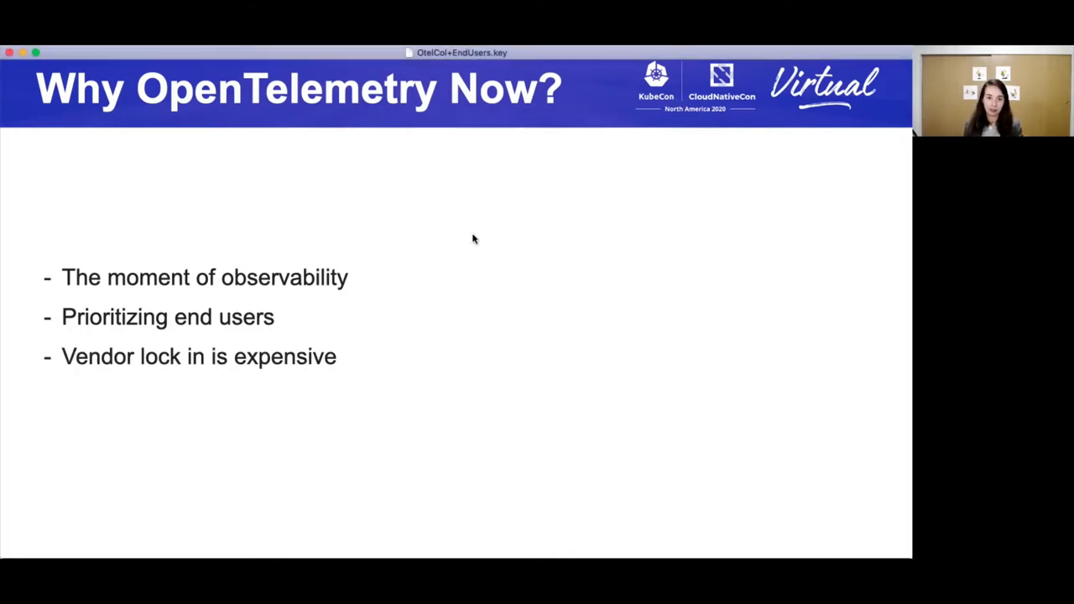
mouse_move(478, 238)
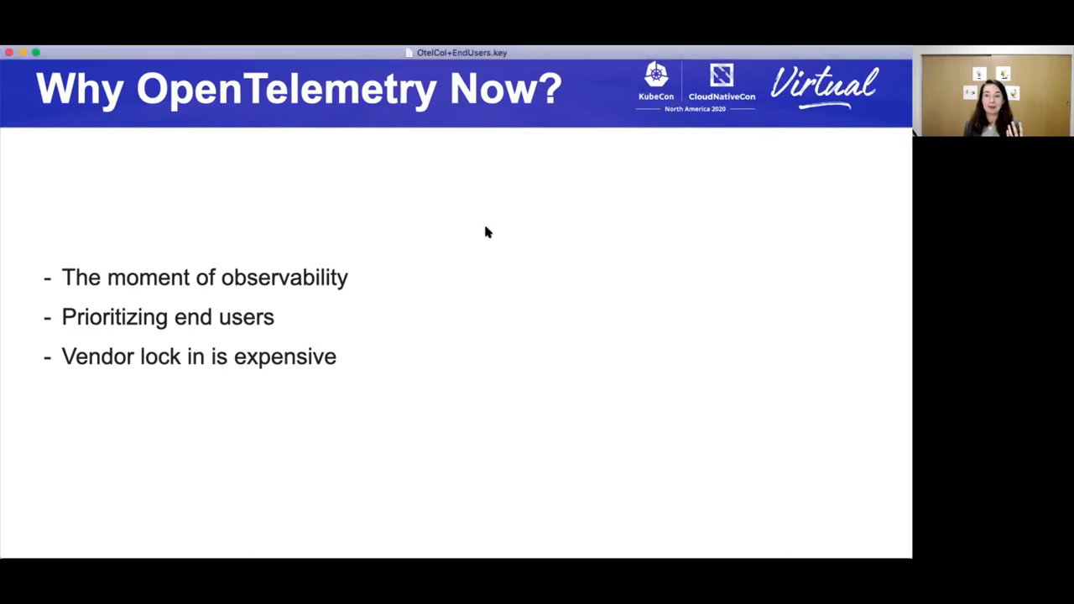
mouse_move(491, 228)
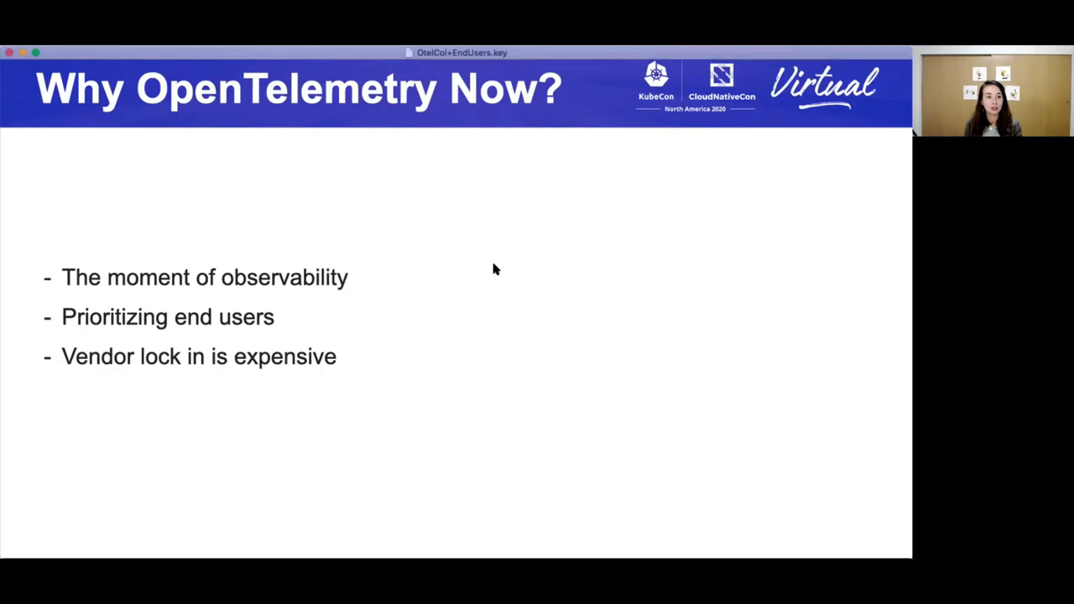
mouse_move(496, 281)
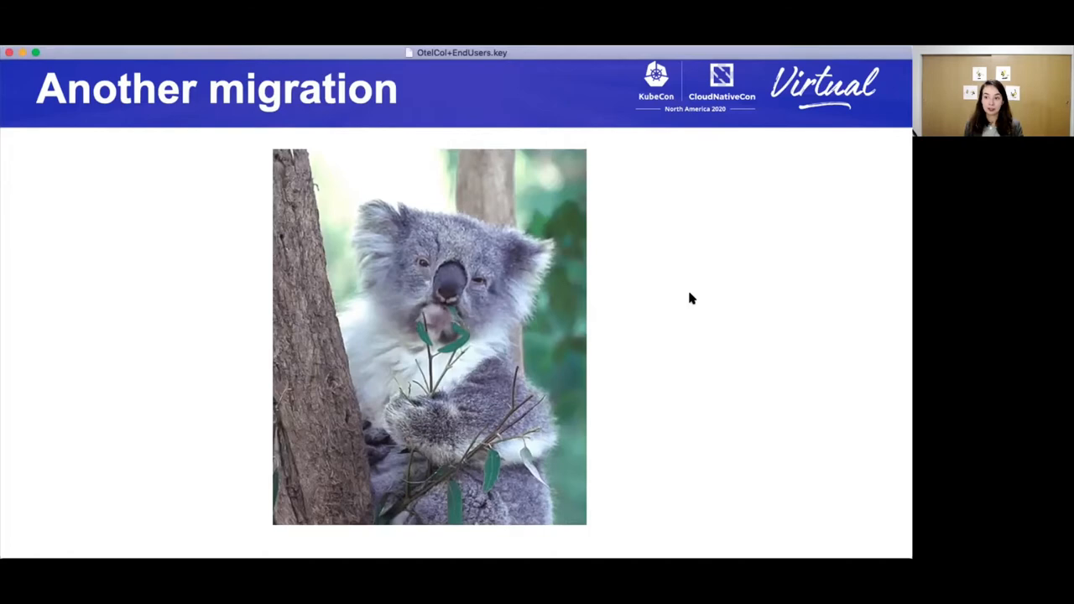
Advance from the koala slide to the A path forward road illustration
key("right")
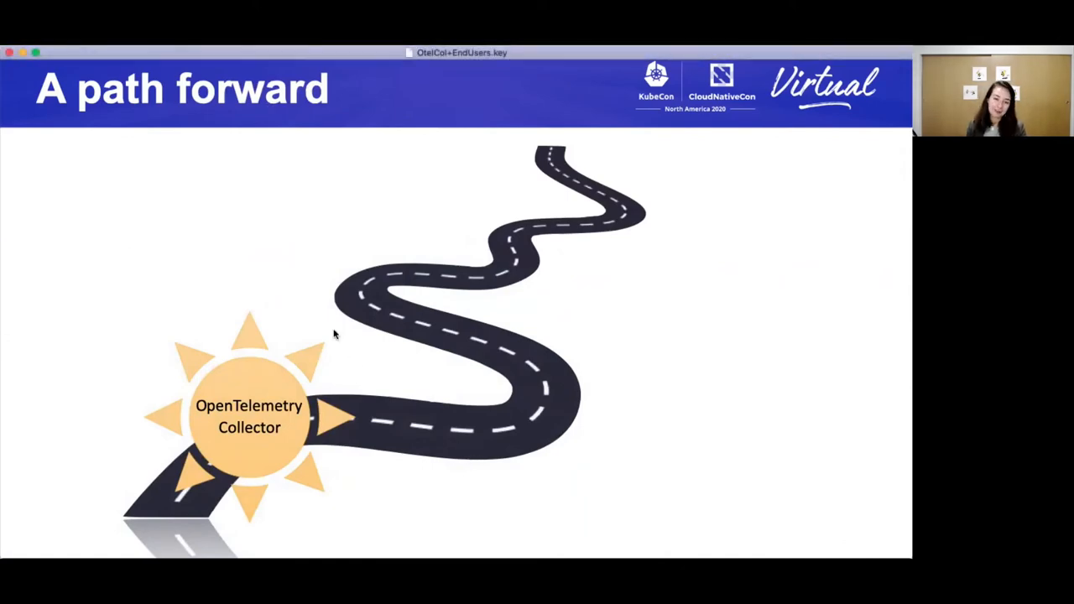
mouse_move(332, 234)
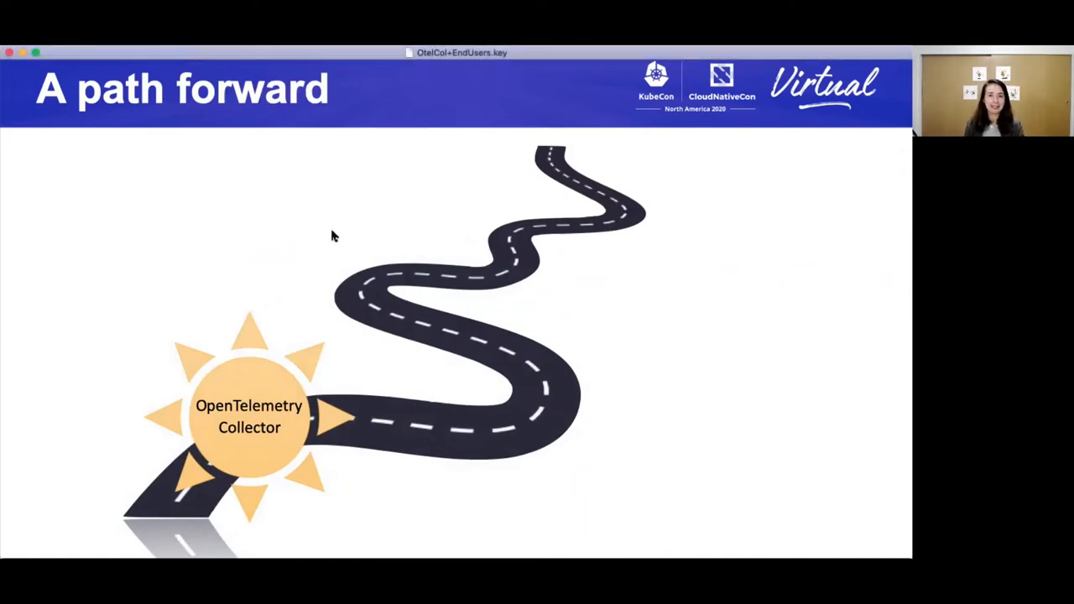
Show The collector slide and reveal its open-source protocols and pluggable architecture points
key("right")
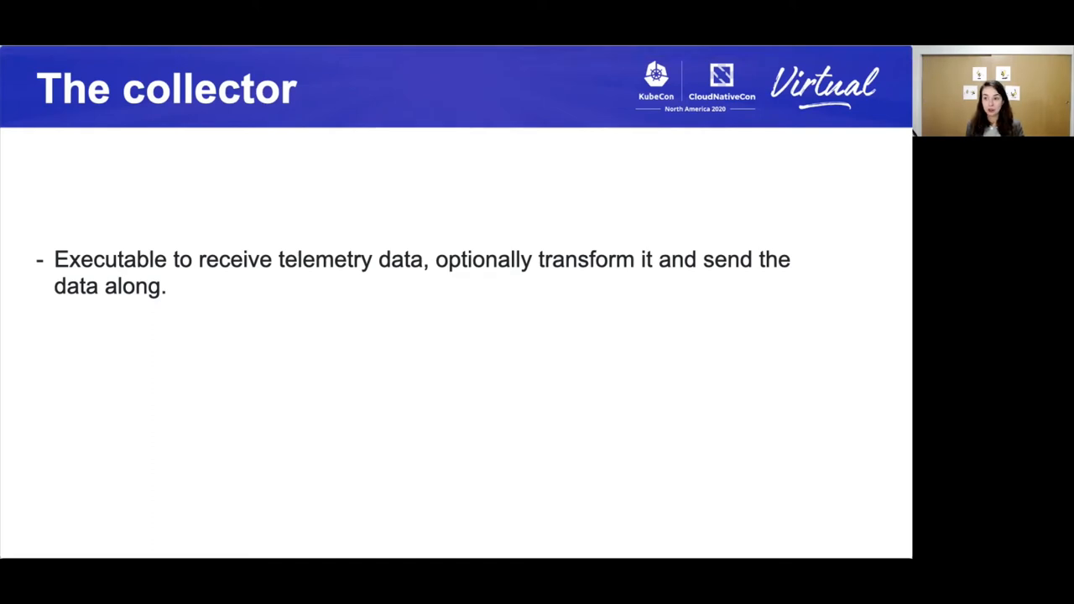
key("right")
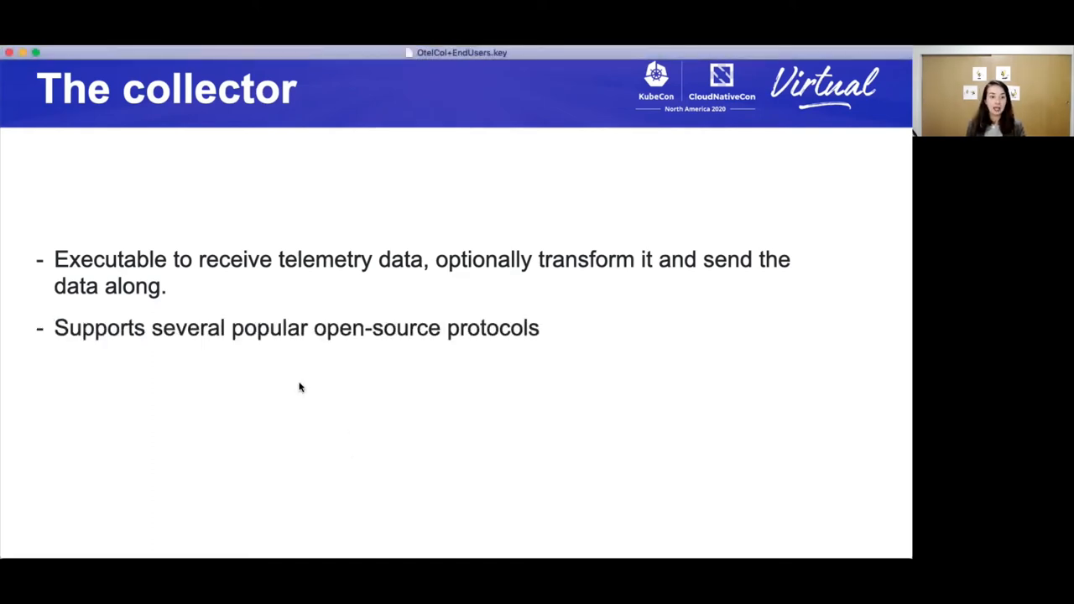
mouse_move(310, 395)
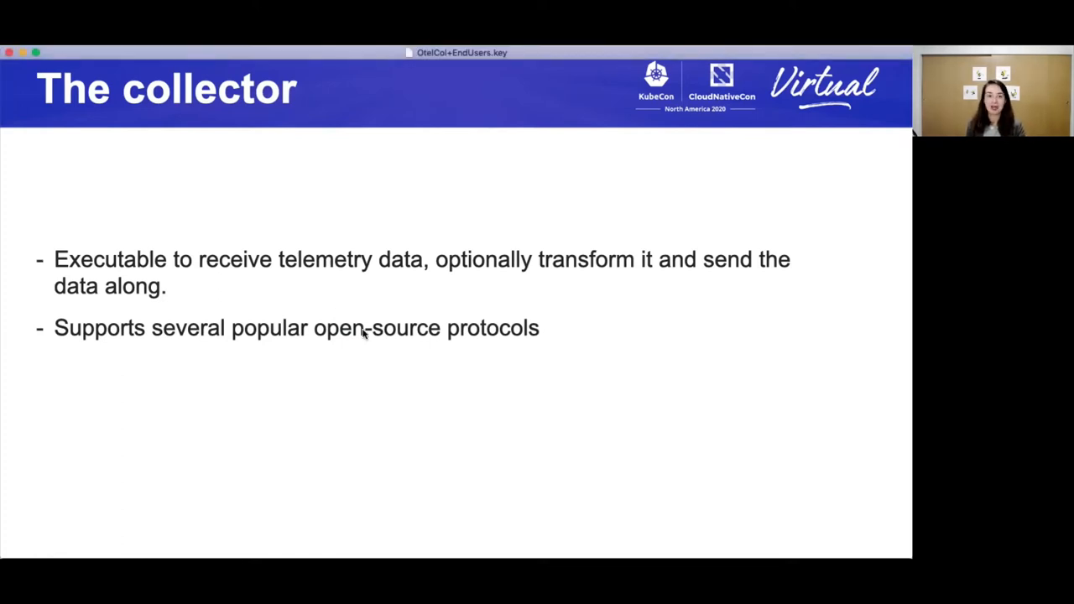
key("right")
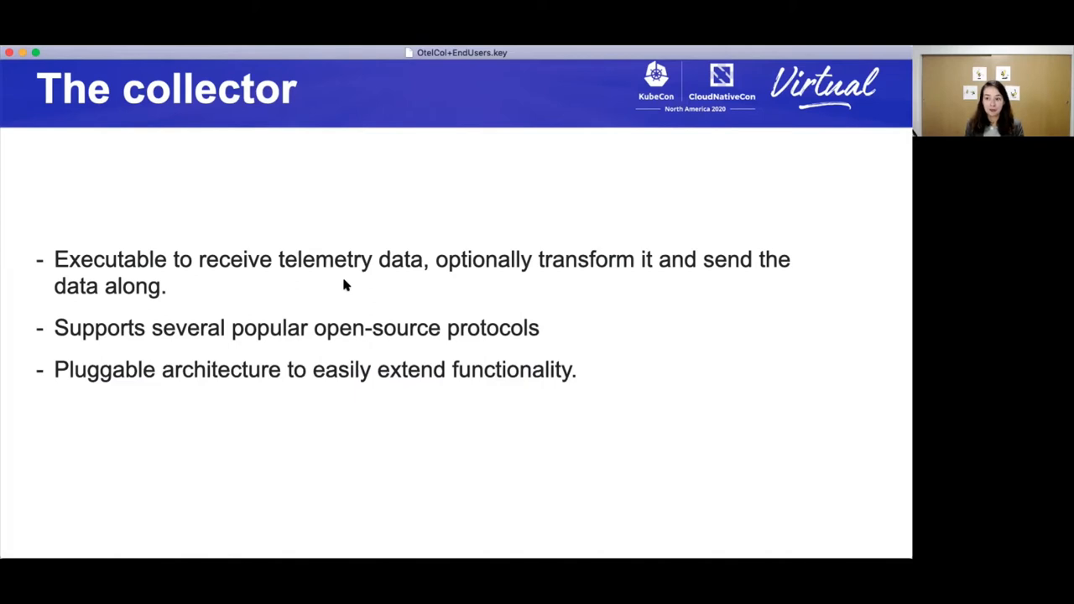
mouse_move(352, 265)
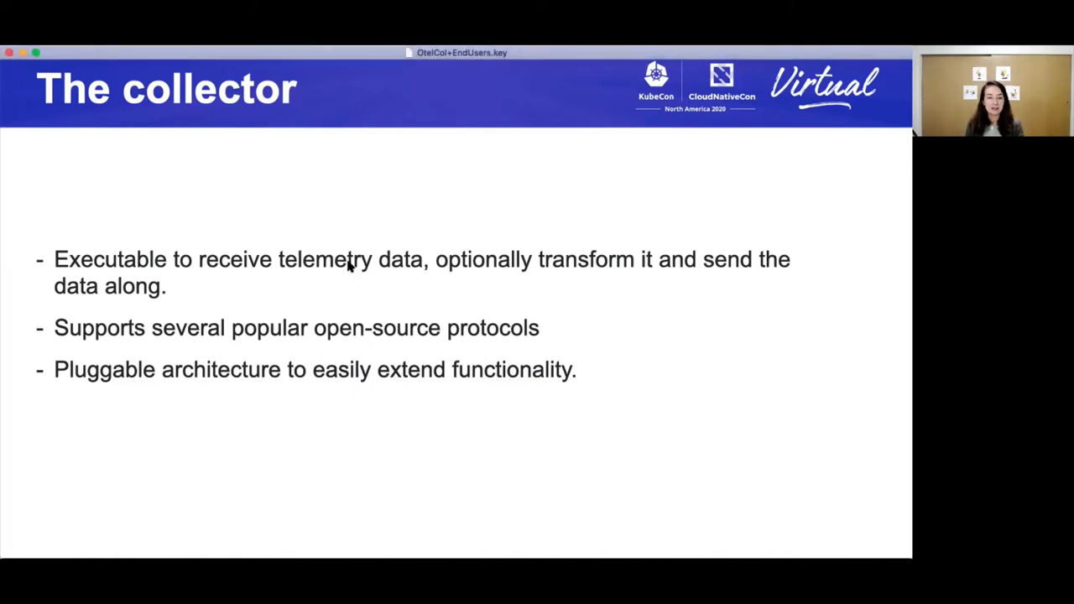
mouse_move(353, 282)
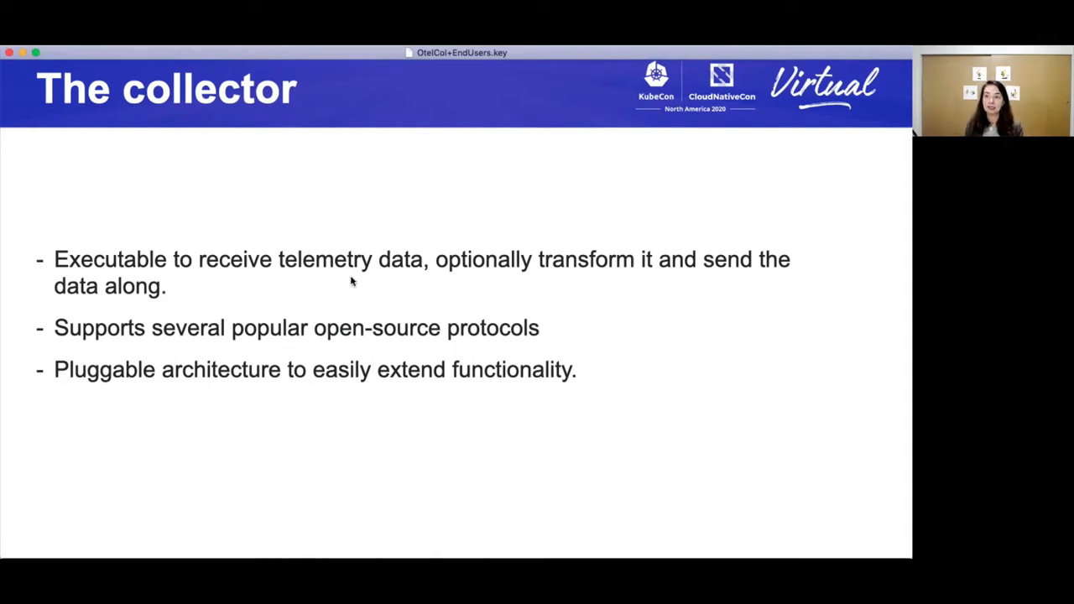
mouse_move(413, 295)
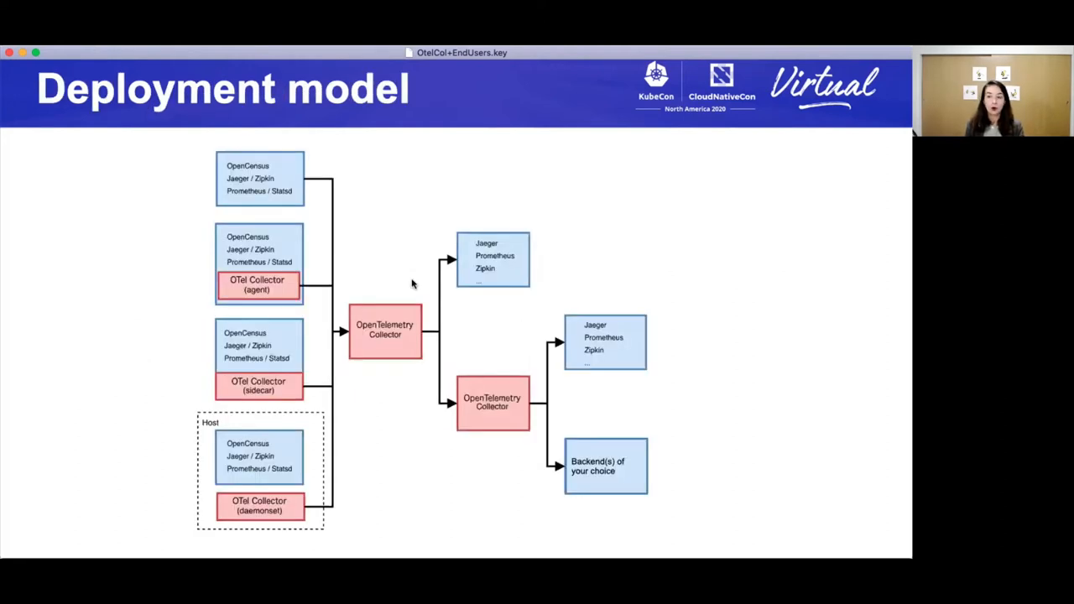
mouse_move(366, 385)
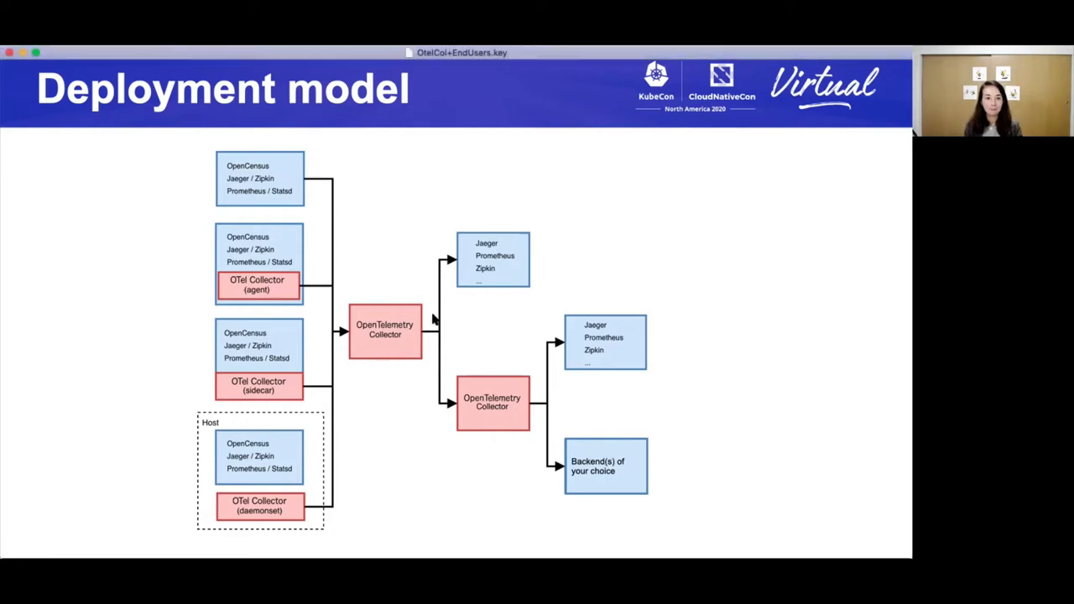
mouse_move(405, 248)
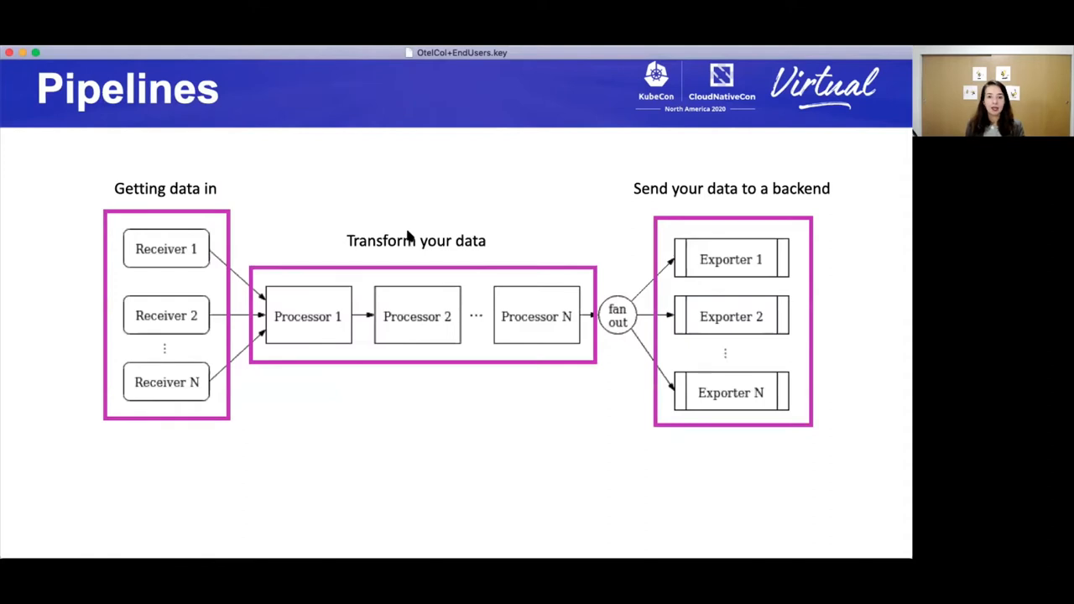
mouse_move(415, 283)
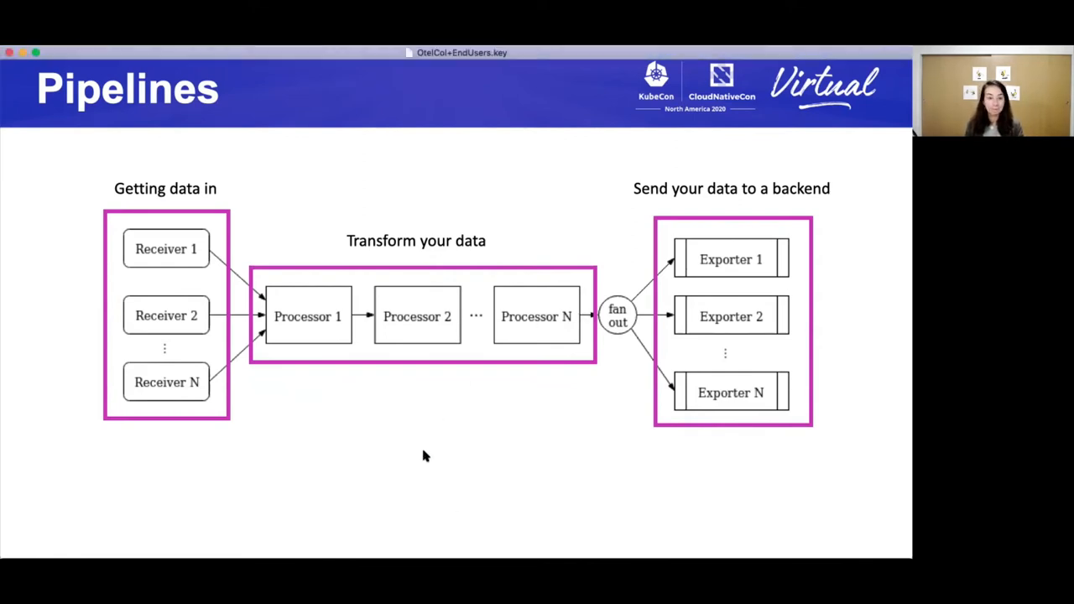
Advance past the Pipelines slide to Complex operations
key("right")
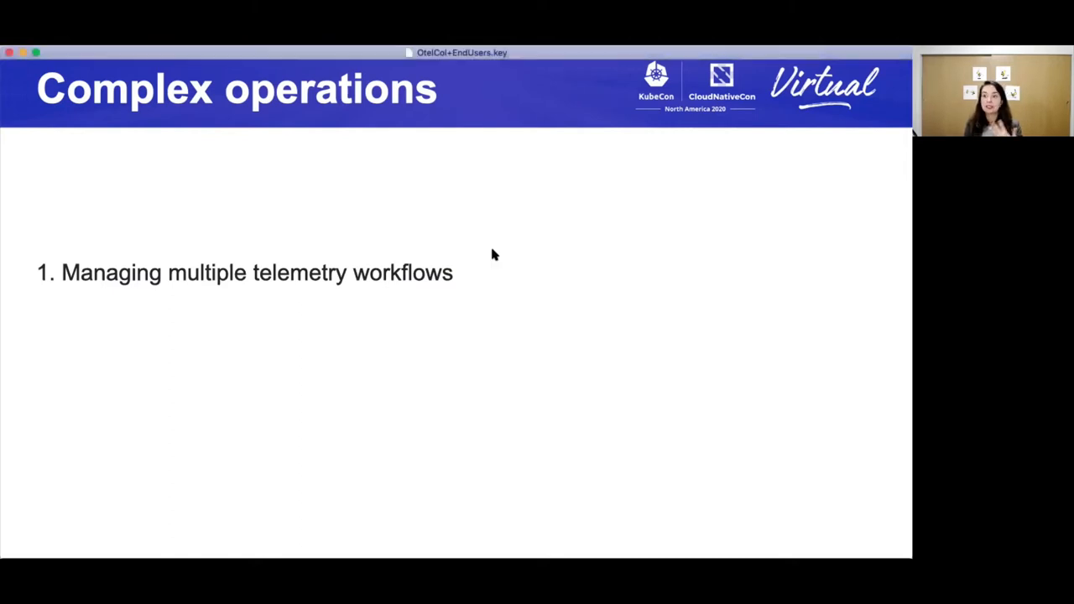
mouse_move(480, 336)
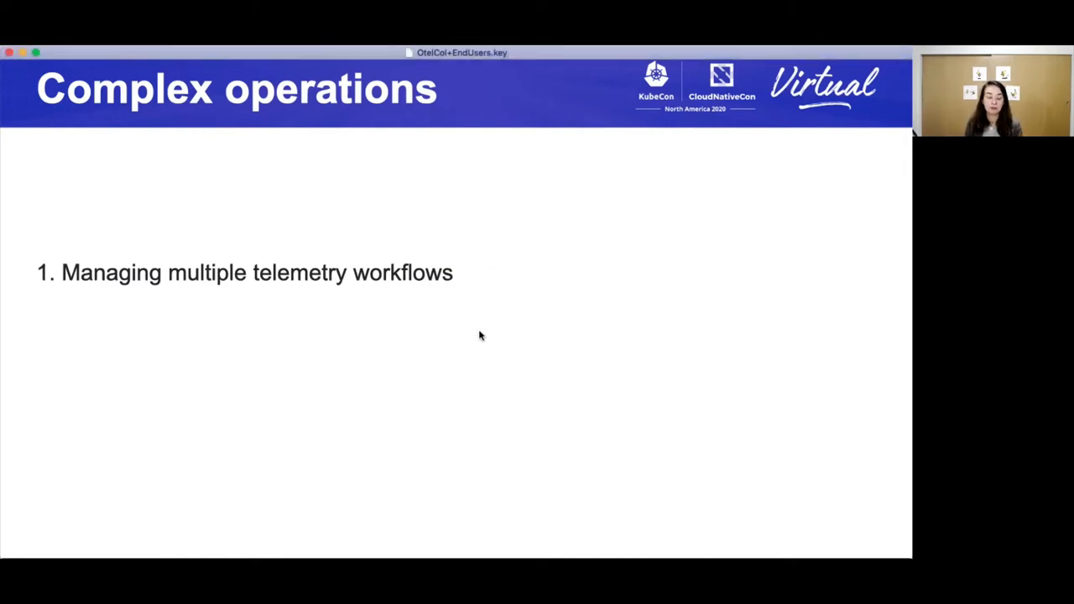
mouse_move(510, 262)
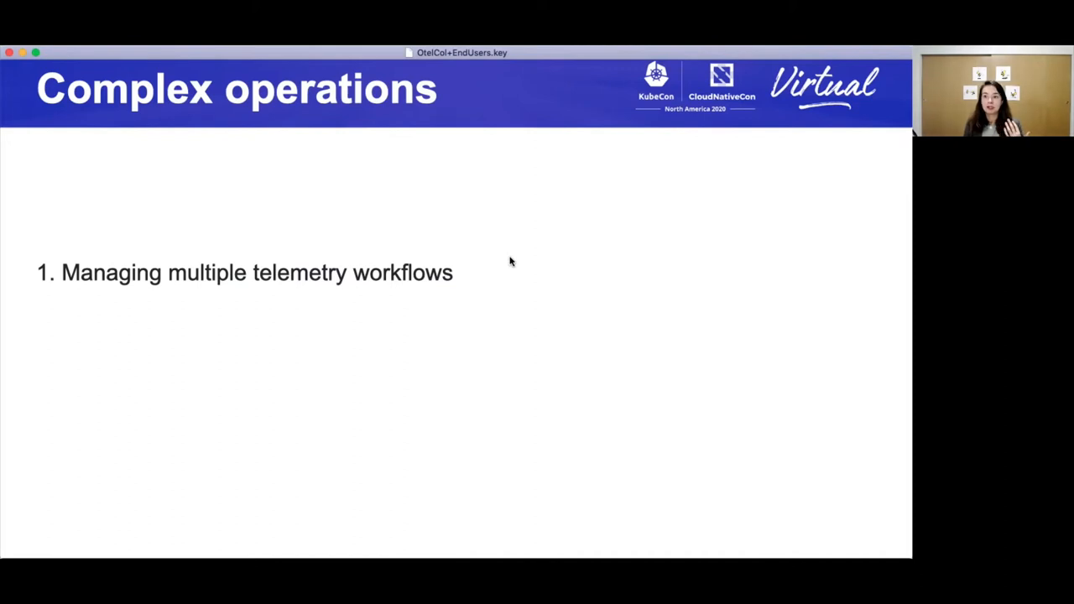
mouse_move(508, 289)
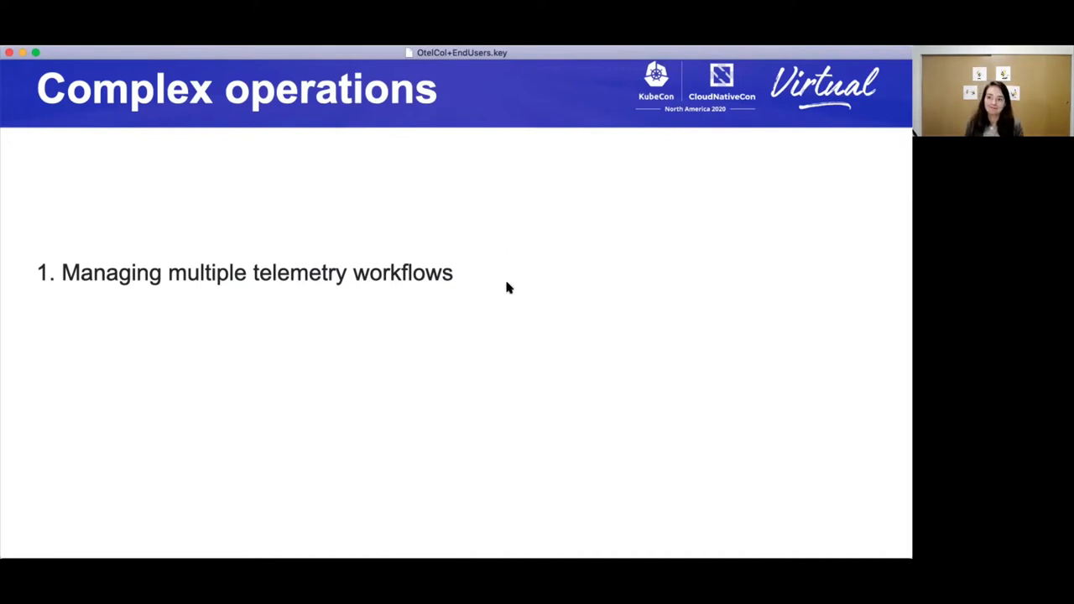
Reveal the remaining complex operations points and advance to Managing multiple flows
key("right")
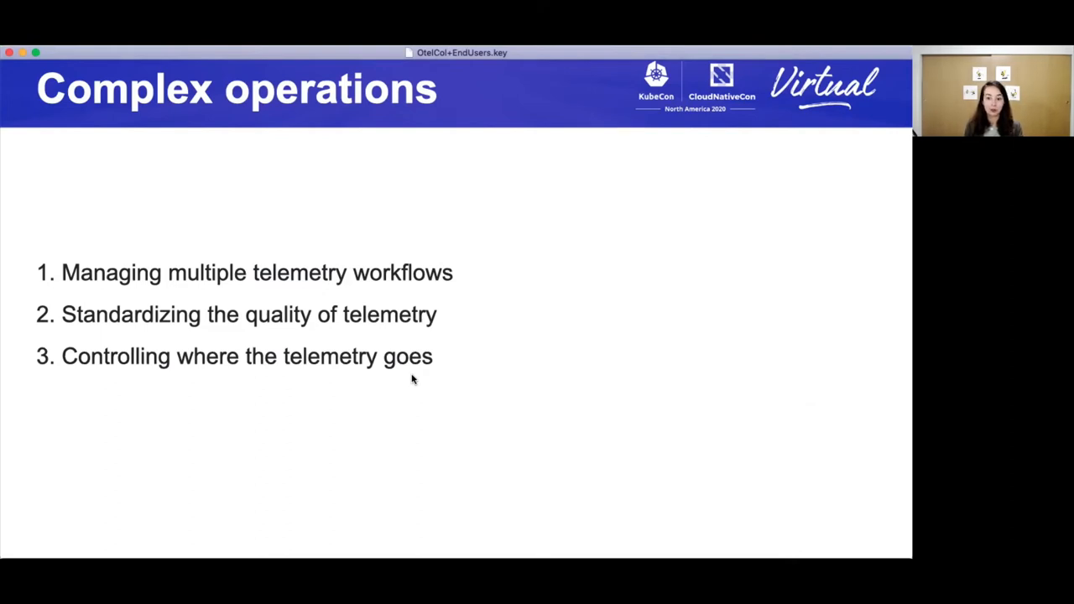
mouse_move(465, 342)
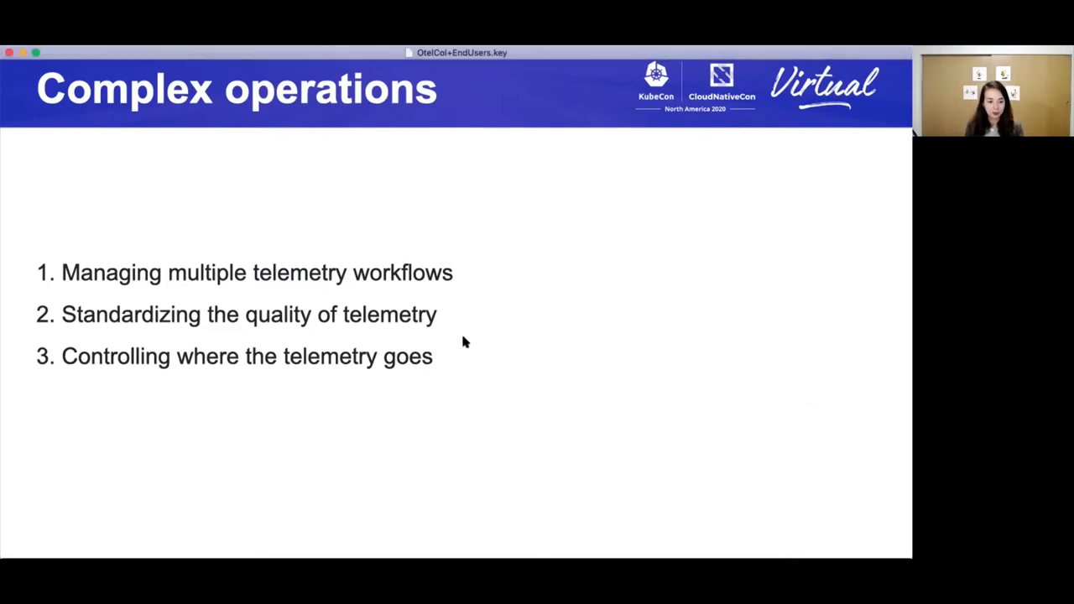
mouse_move(523, 350)
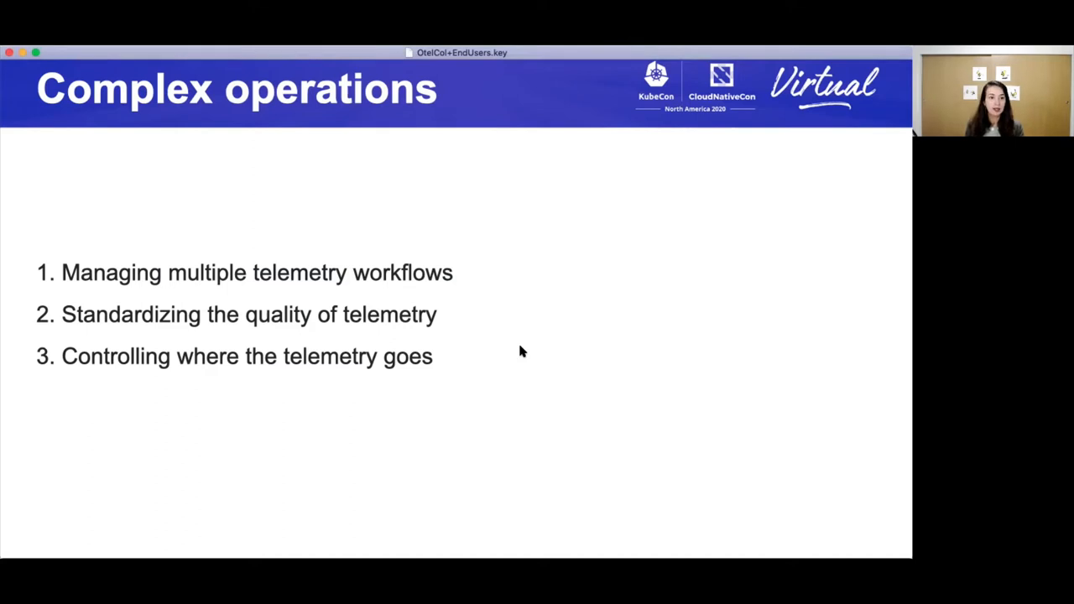
key("right")
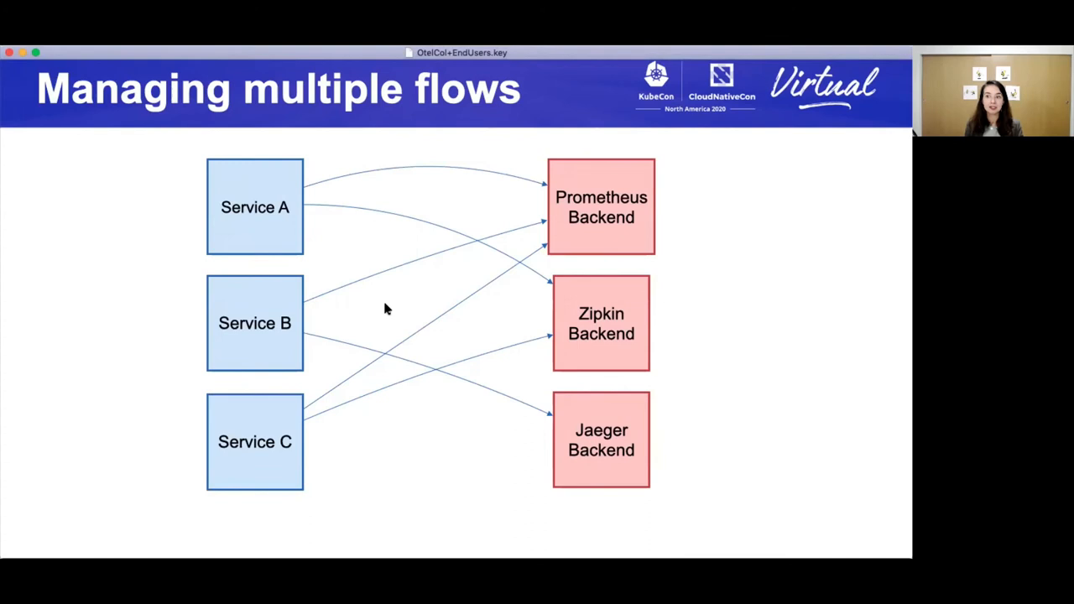
Show the three services routed through the Otel Collector with Prometheus and Zipkin/Jaeger
key("right")
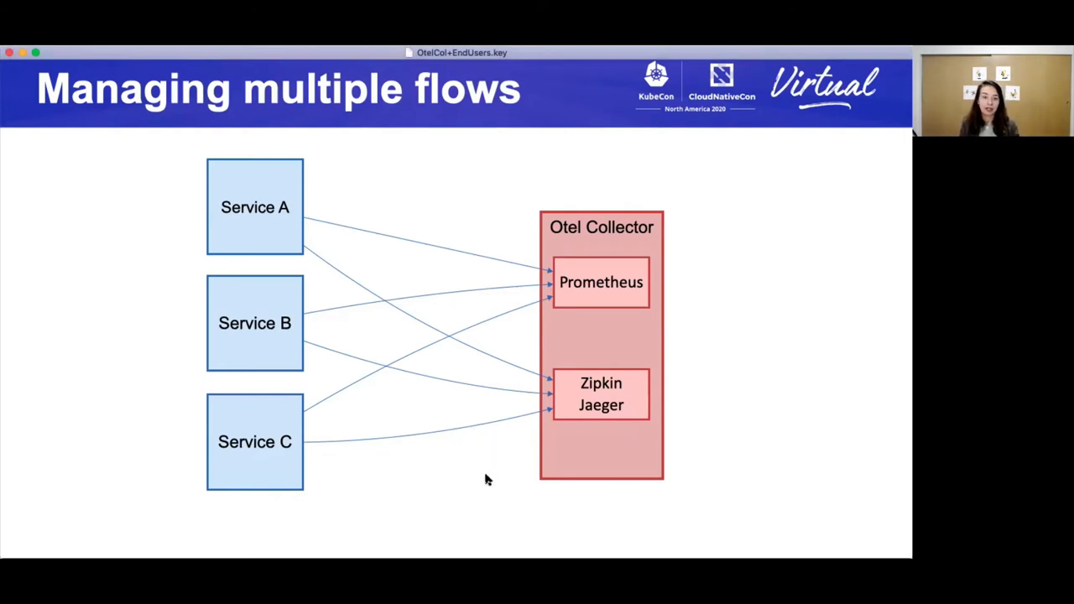
mouse_move(483, 468)
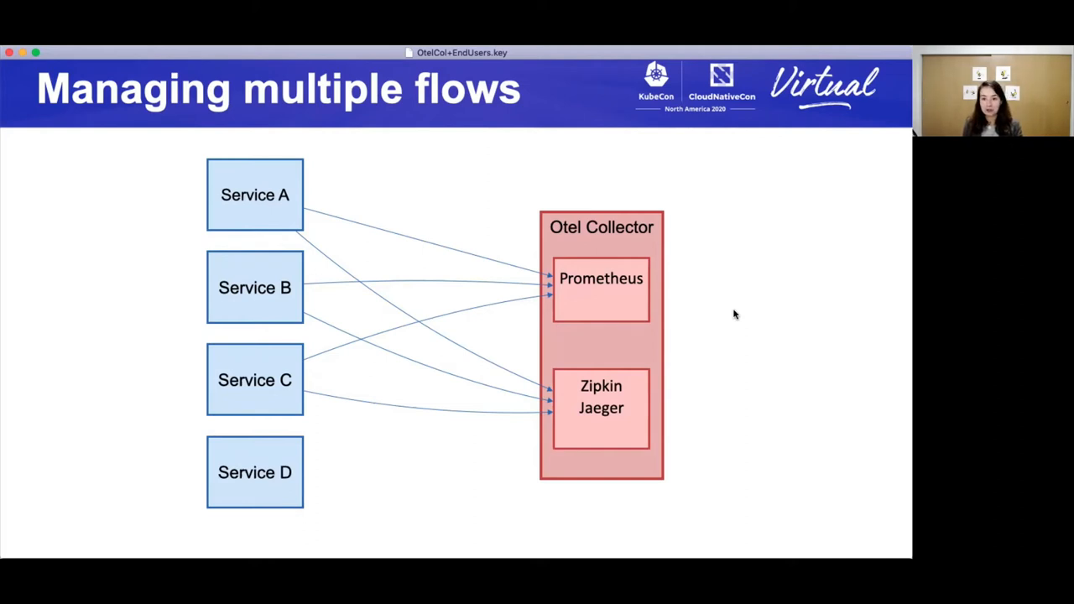
Advance to the Standardizing the data title slide
key("right")
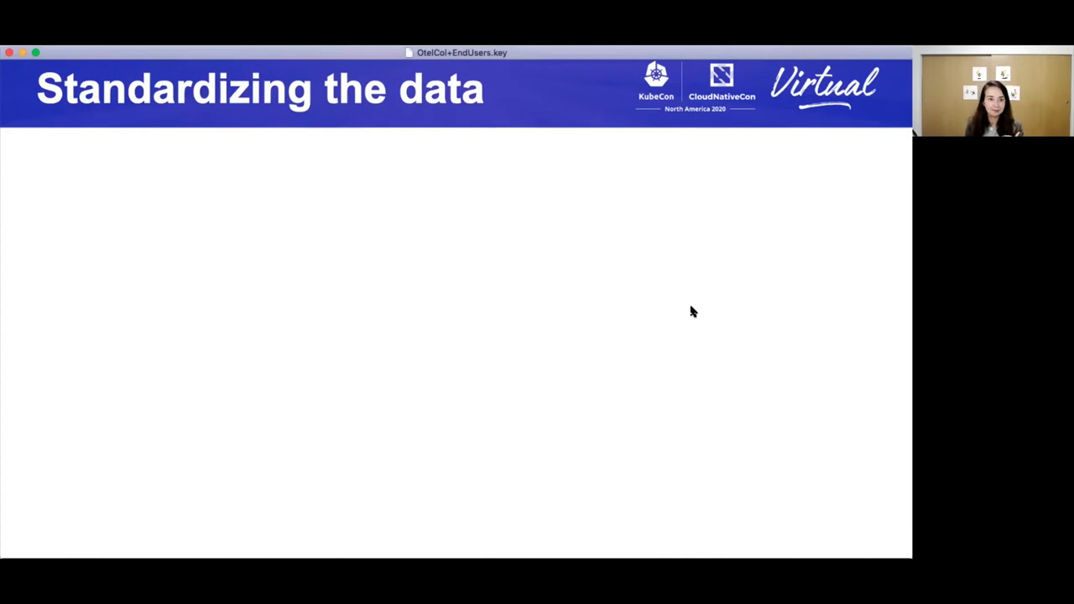
Reveal the data standardization points ending with 'Accidents happen'
key("right")
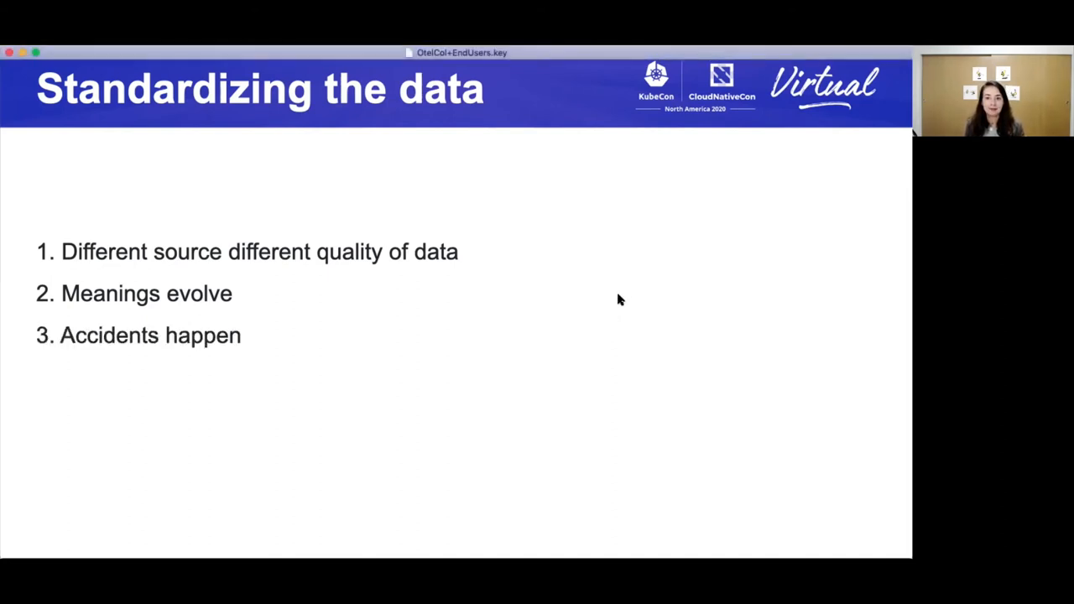
mouse_move(617, 312)
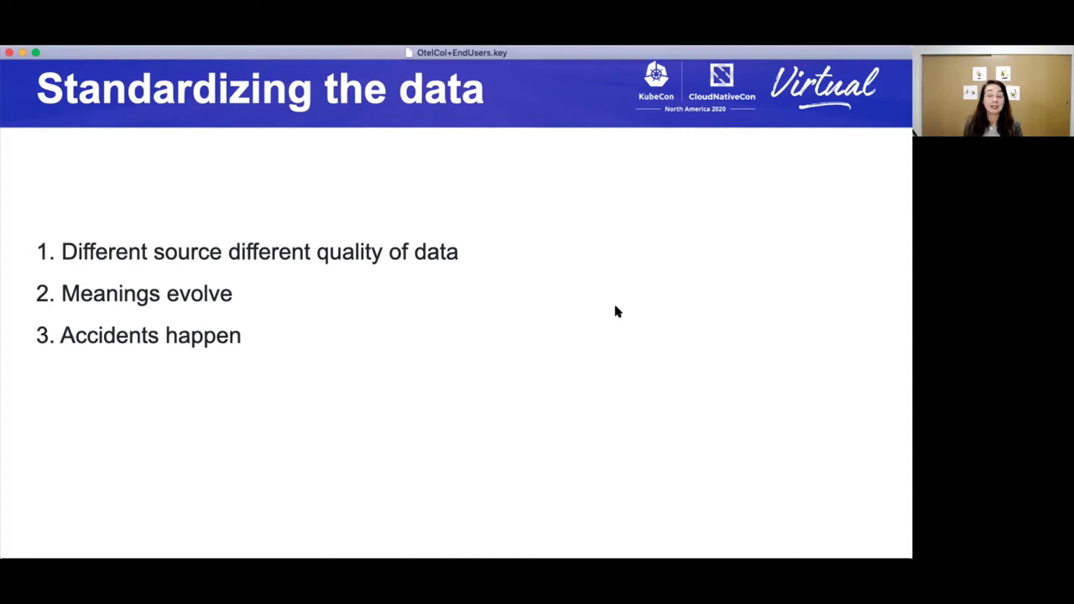
mouse_move(627, 347)
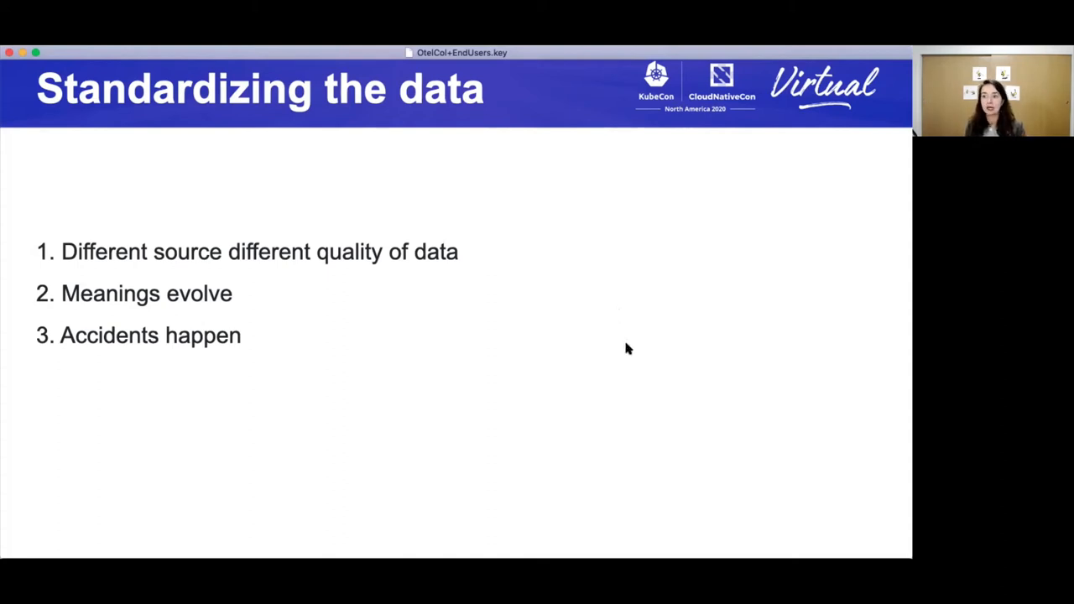
mouse_move(668, 372)
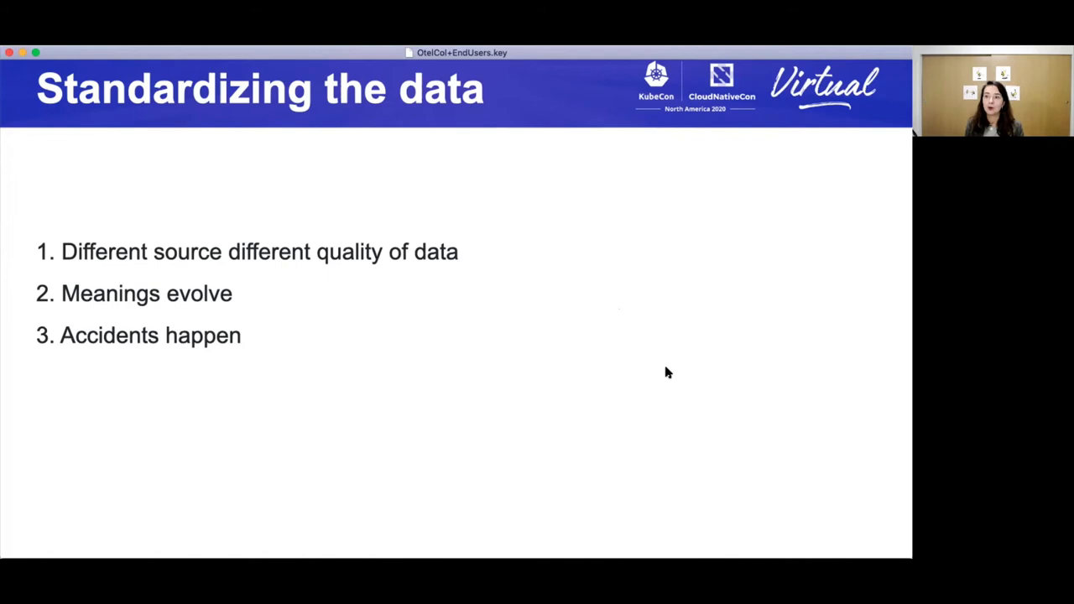
mouse_move(640, 325)
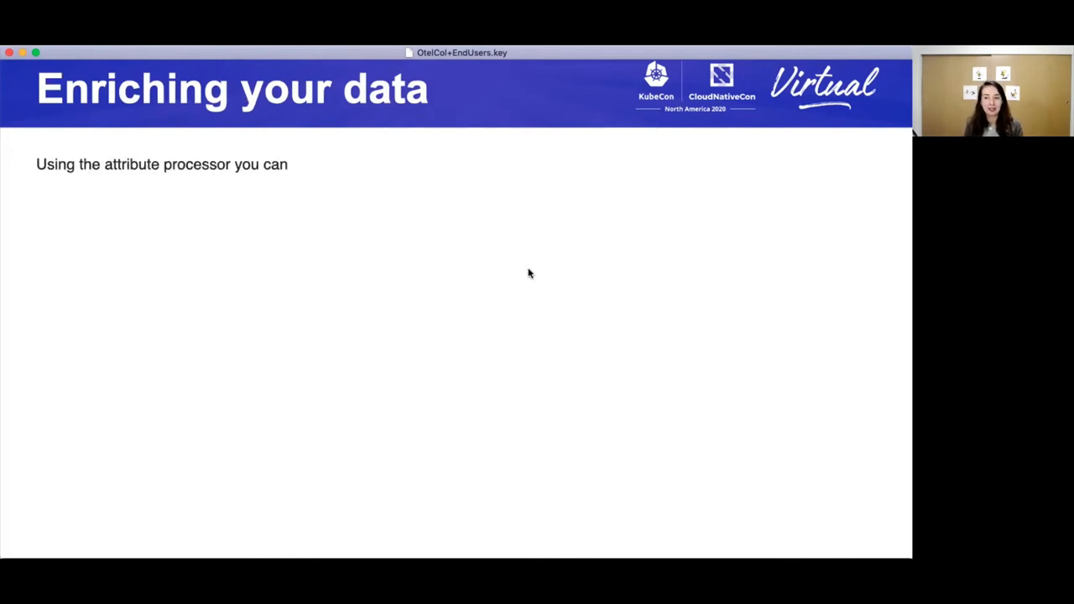
mouse_move(547, 262)
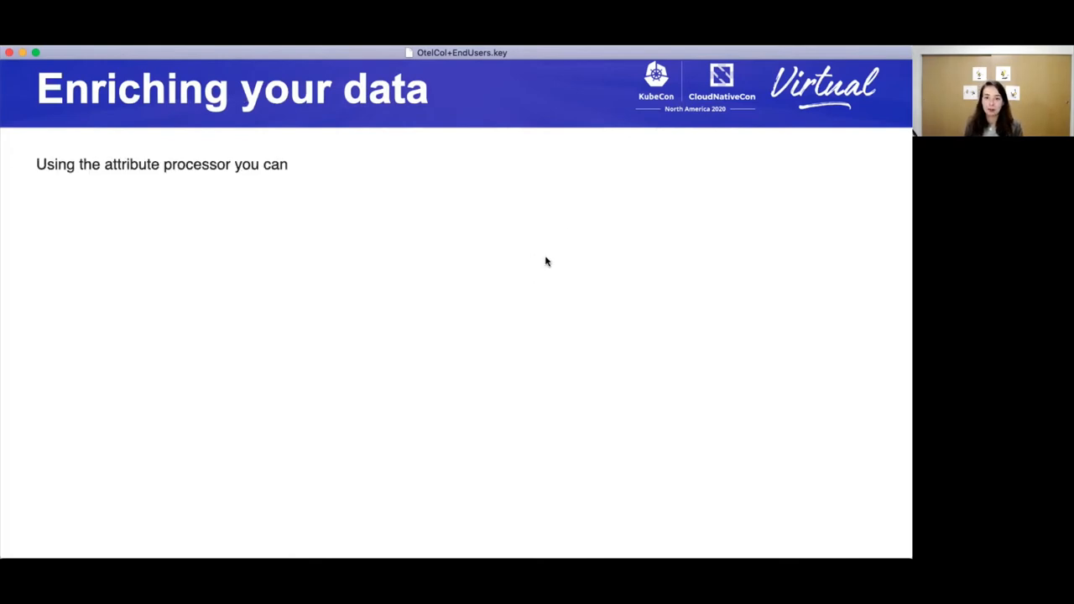
Reveal the add-missing-attributes example gaining environment: prod, then the update existing values point
key("right")
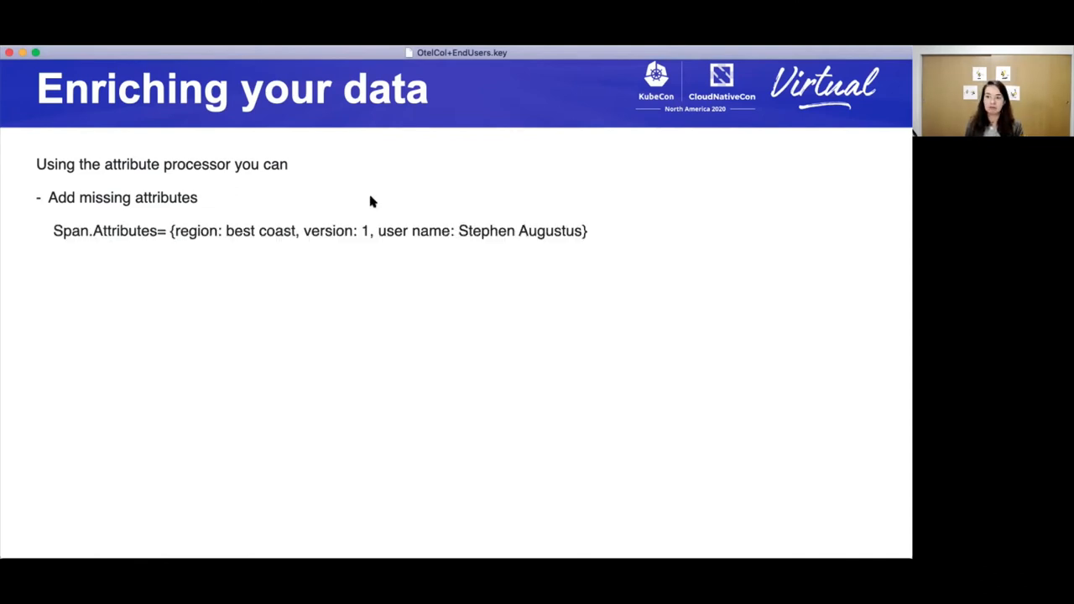
mouse_move(369, 204)
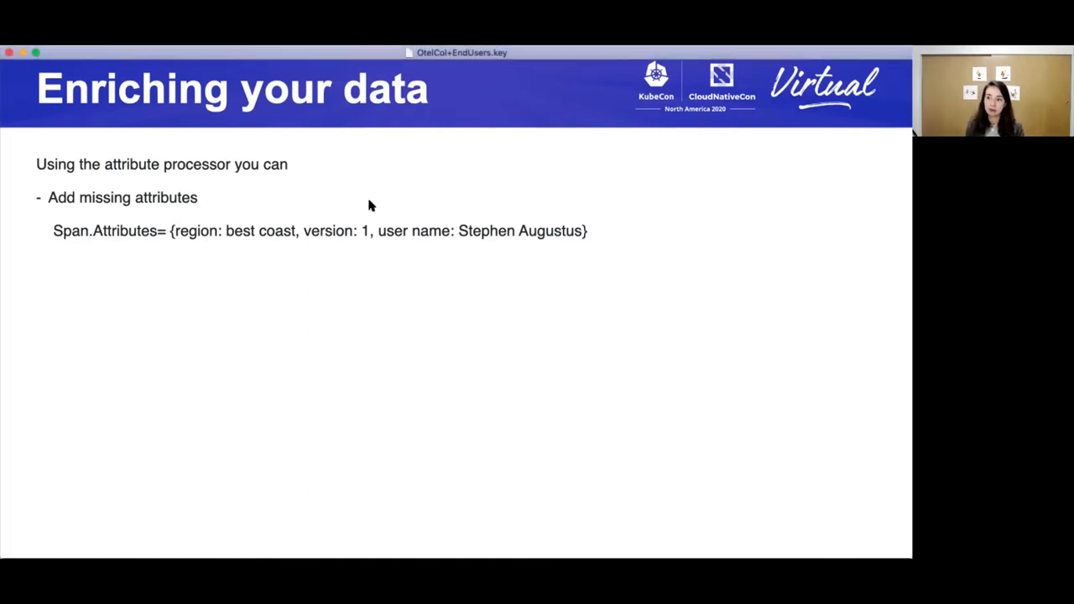
mouse_move(172, 312)
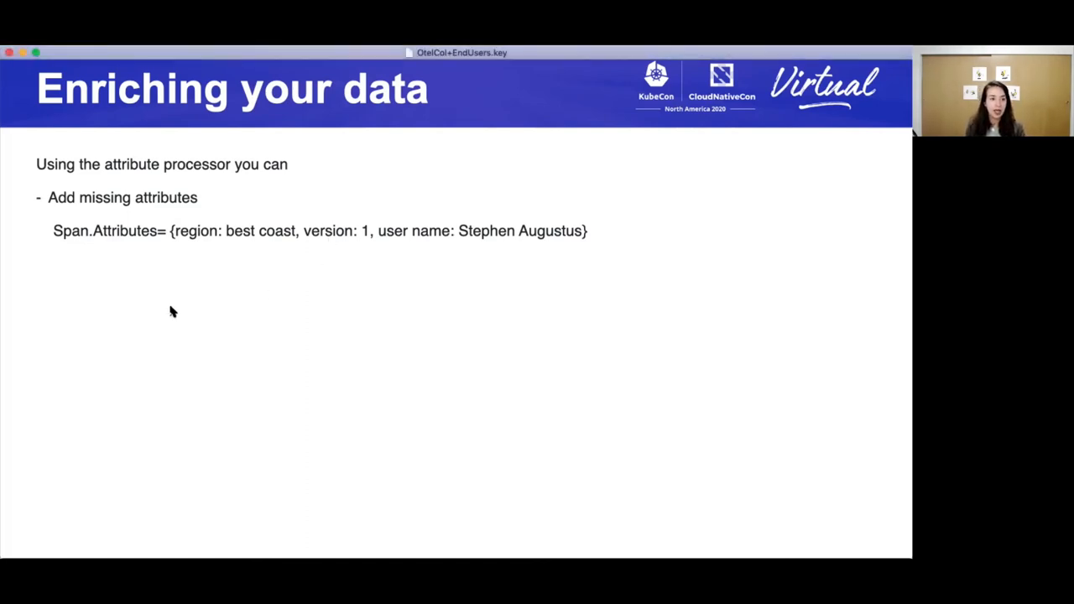
mouse_move(107, 272)
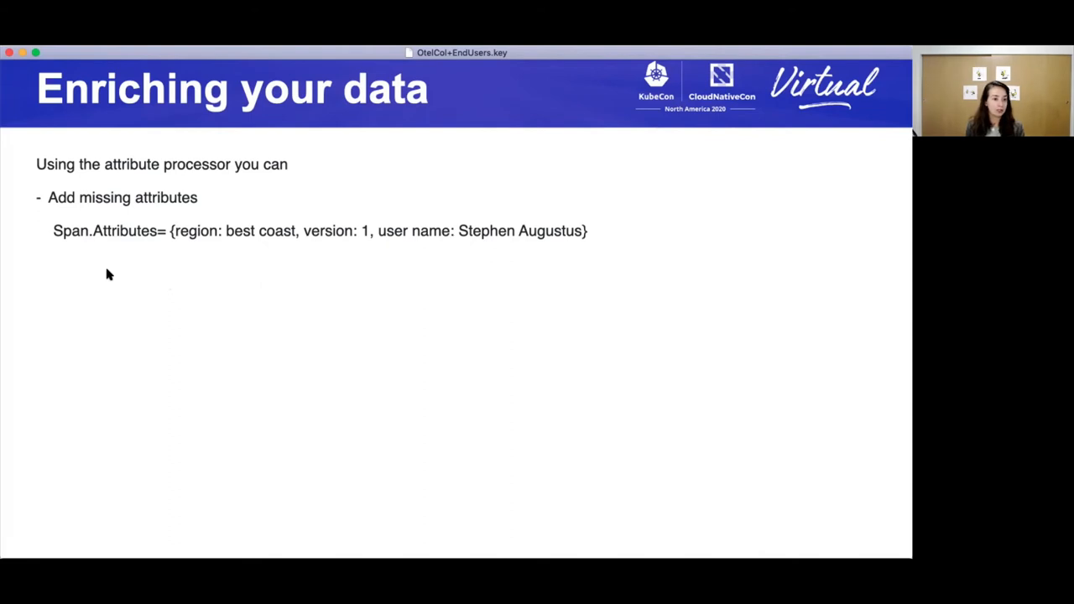
key("right")
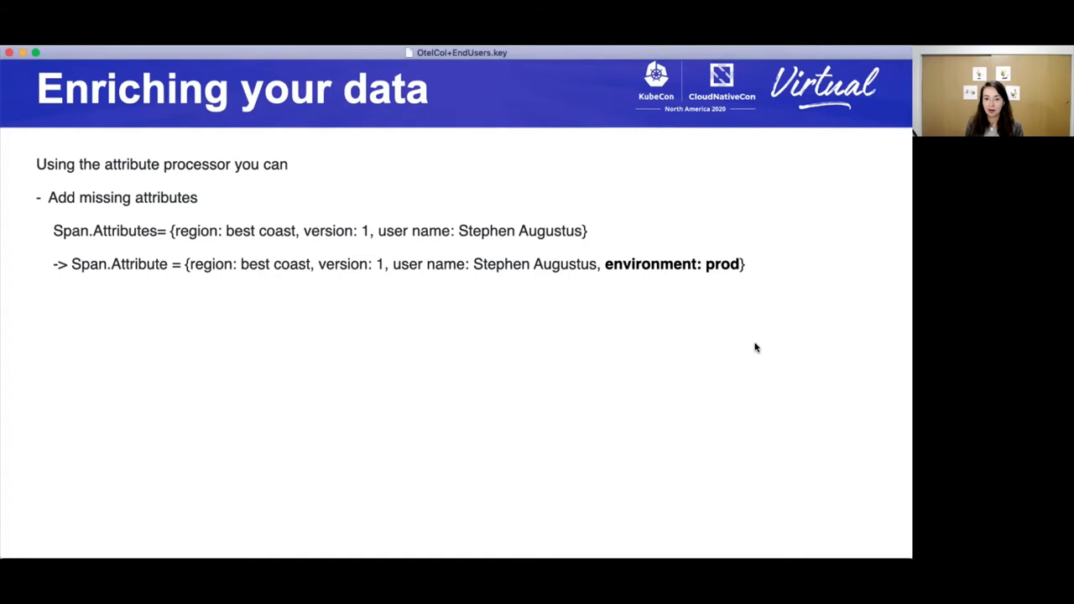
mouse_move(679, 277)
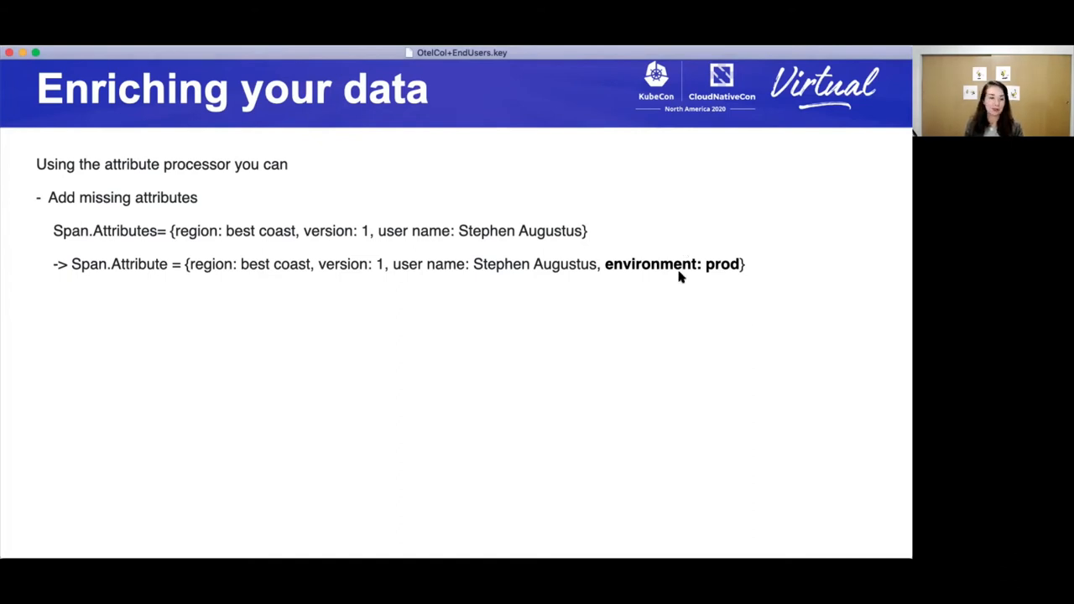
mouse_move(483, 332)
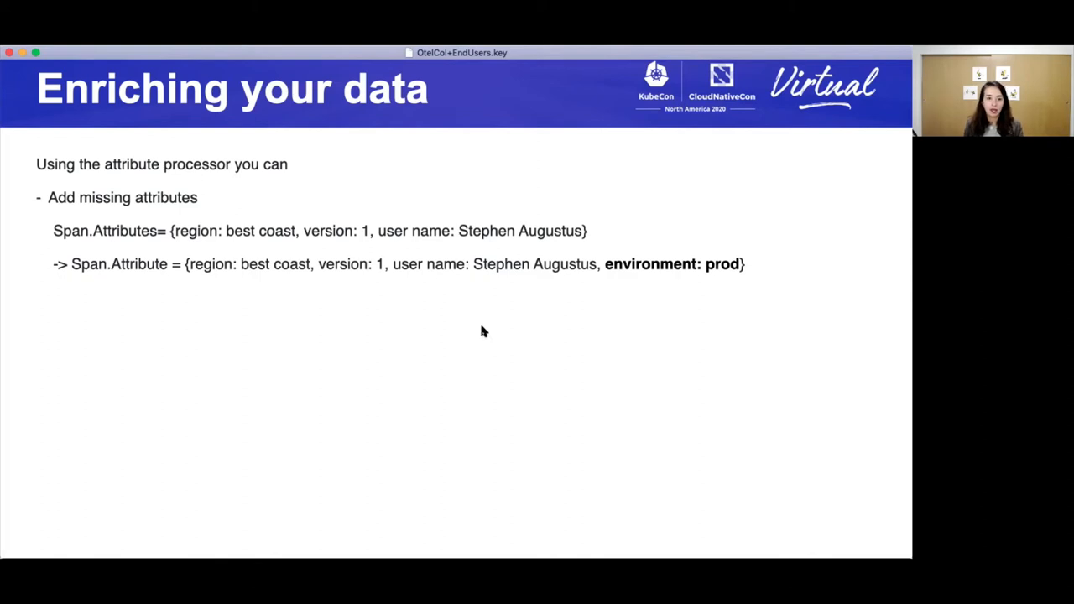
key("right")
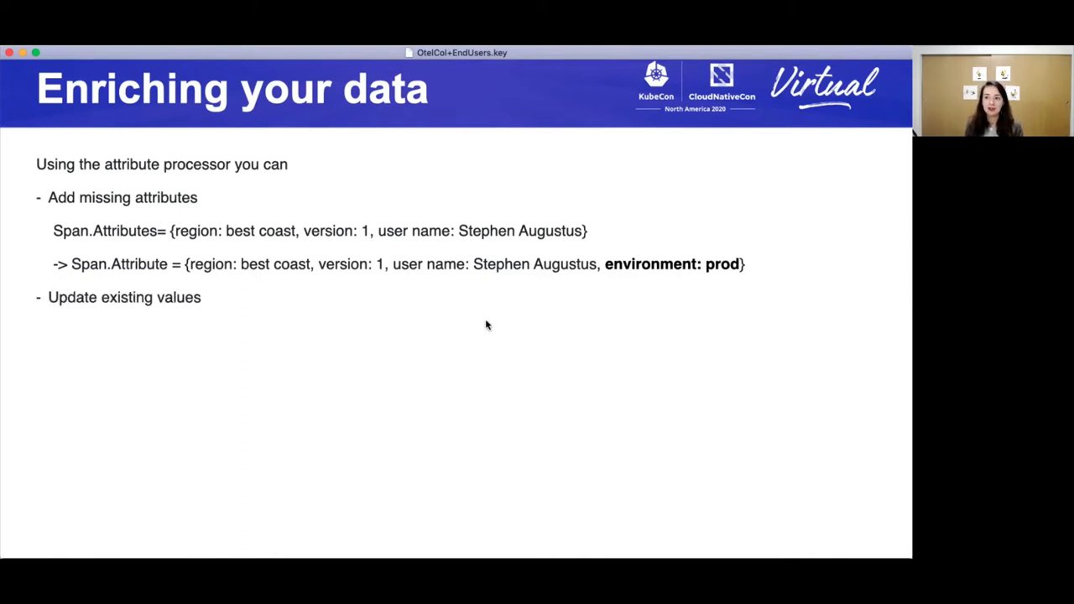
mouse_move(493, 316)
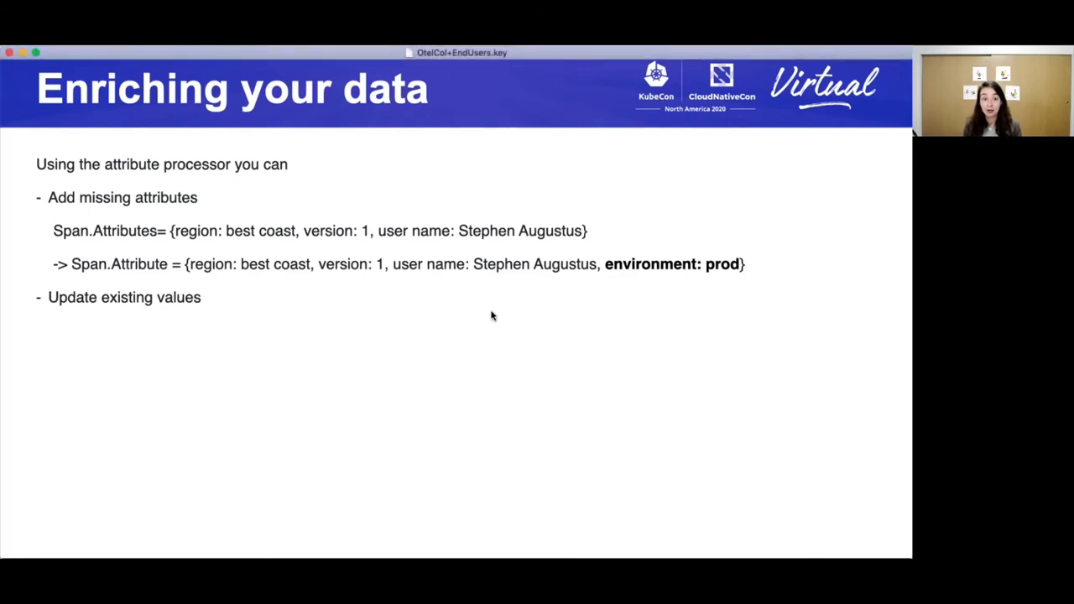
mouse_move(487, 255)
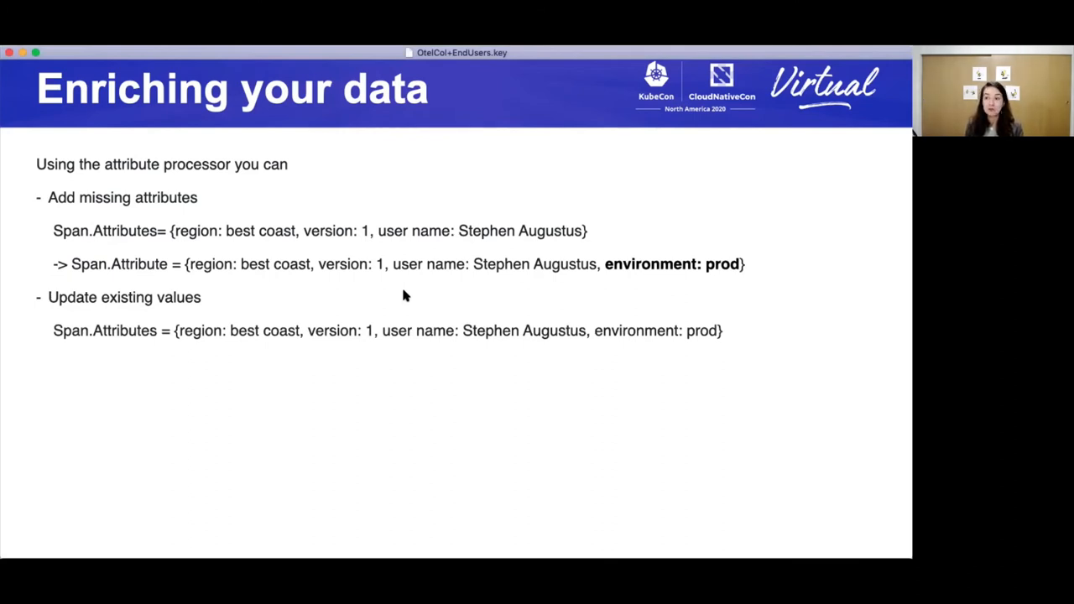
mouse_move(413, 278)
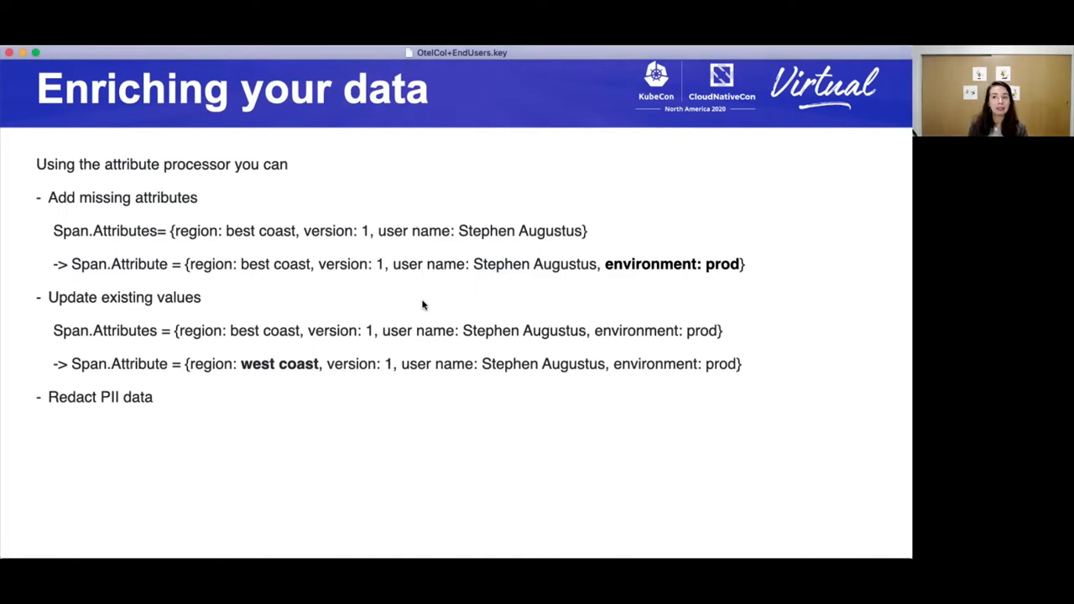
mouse_move(420, 399)
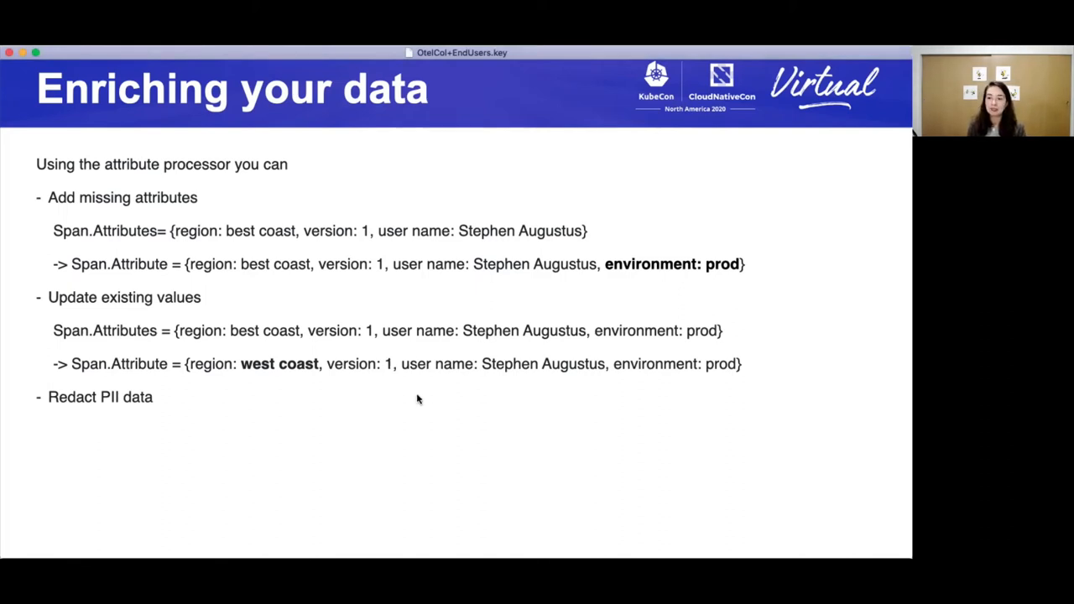
Show the PII redaction example: span attributes before and after removing the user name
key("right")
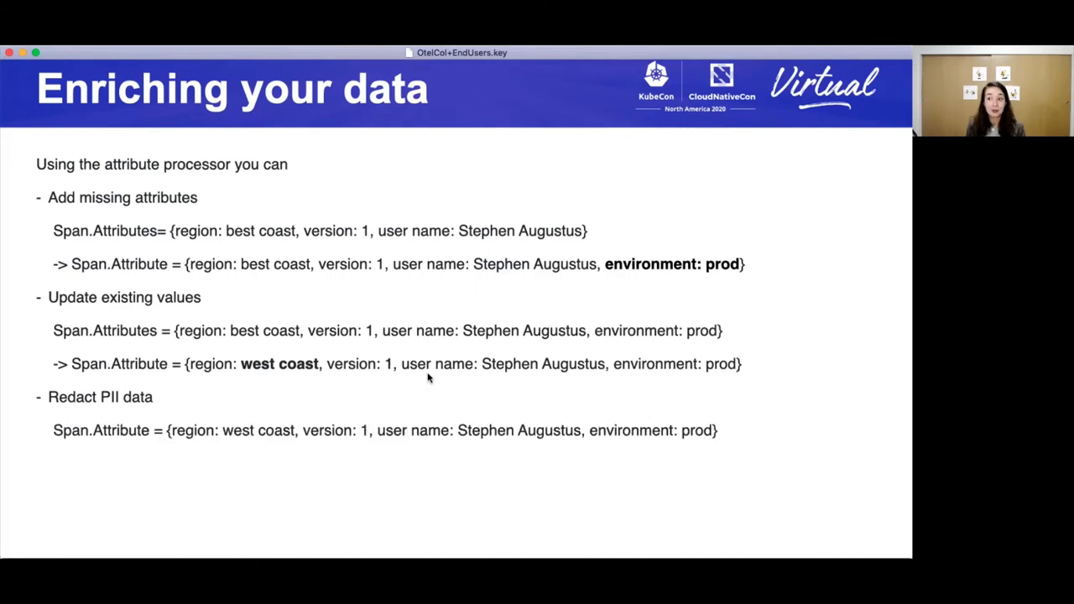
mouse_move(414, 399)
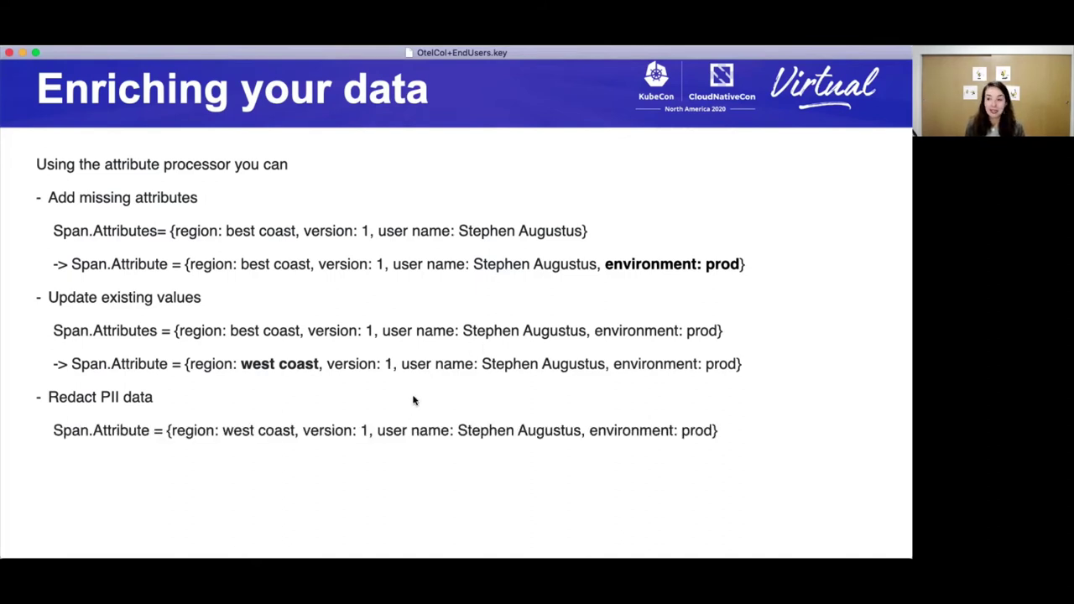
key("right")
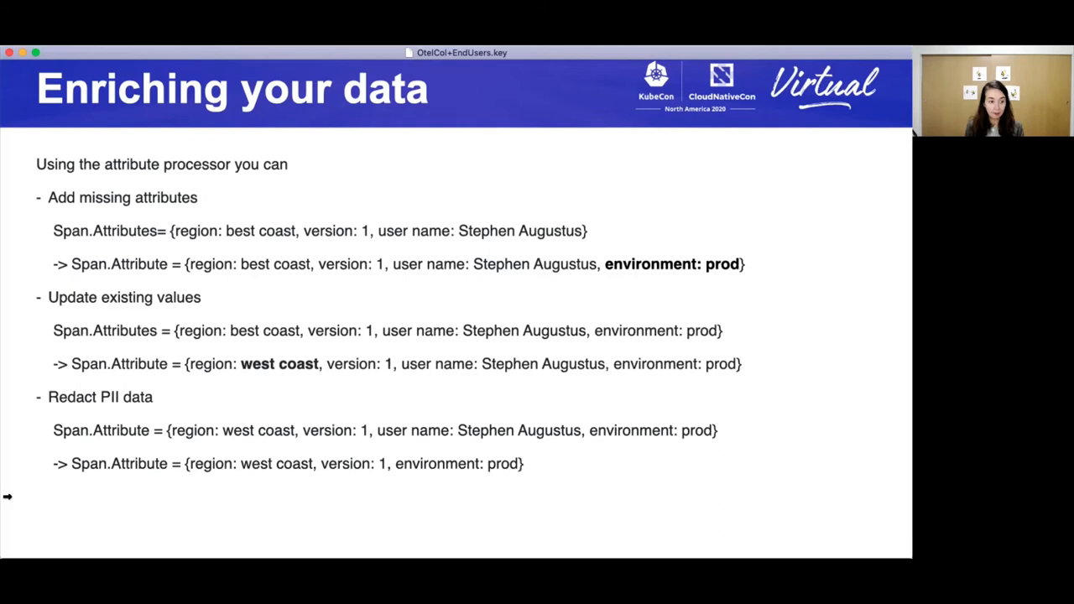
mouse_move(563, 473)
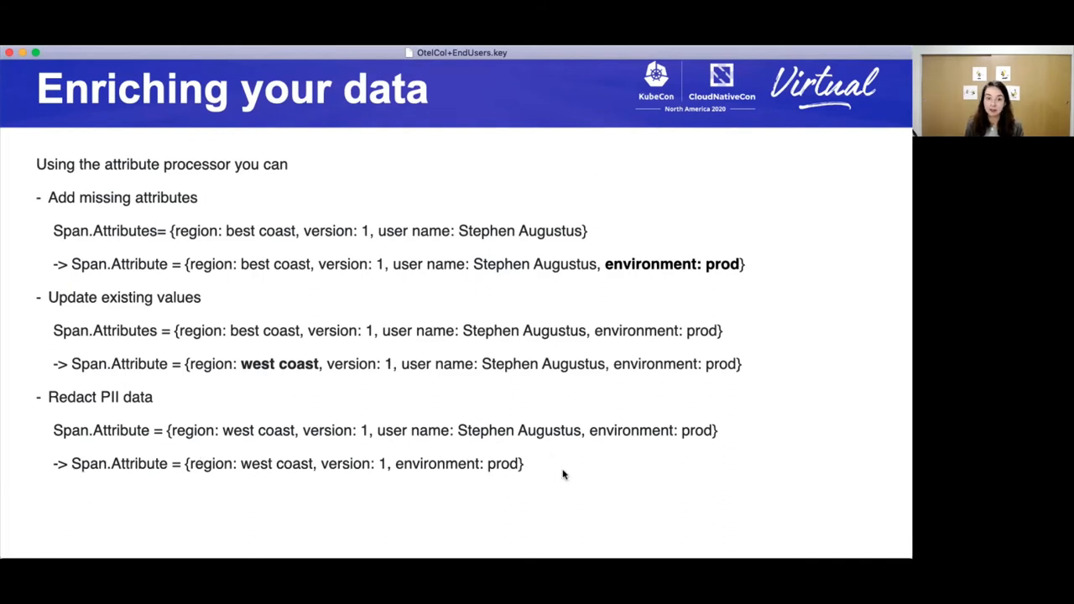
mouse_move(591, 275)
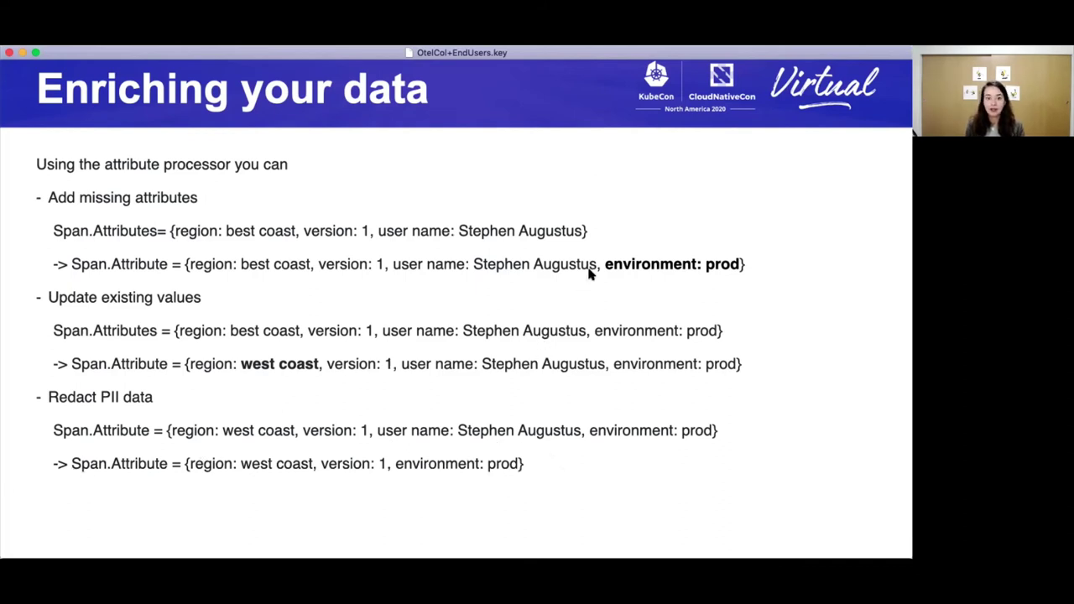
mouse_move(560, 372)
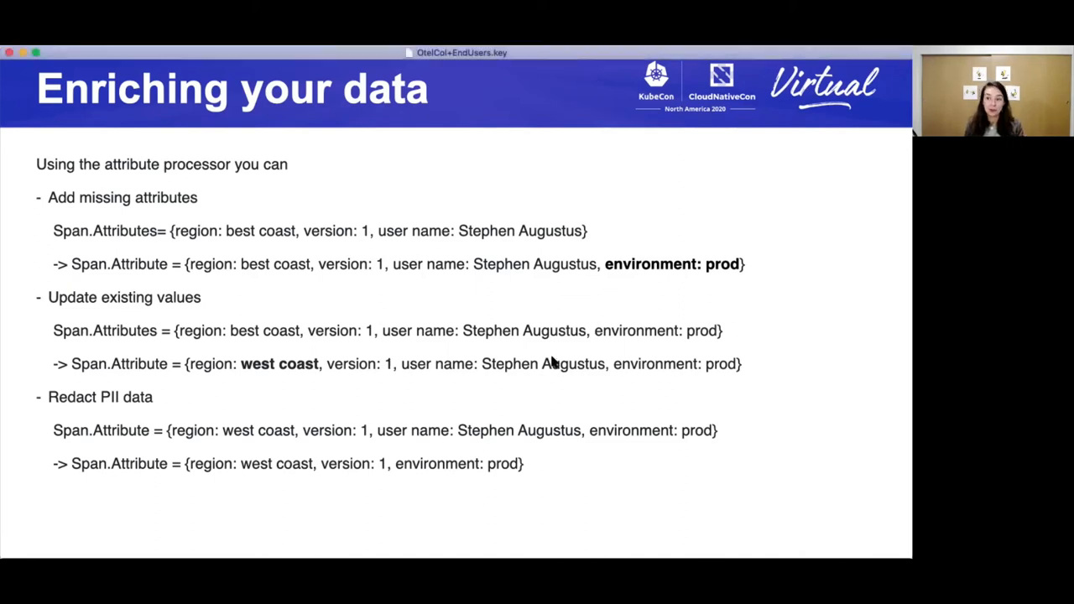
mouse_move(556, 354)
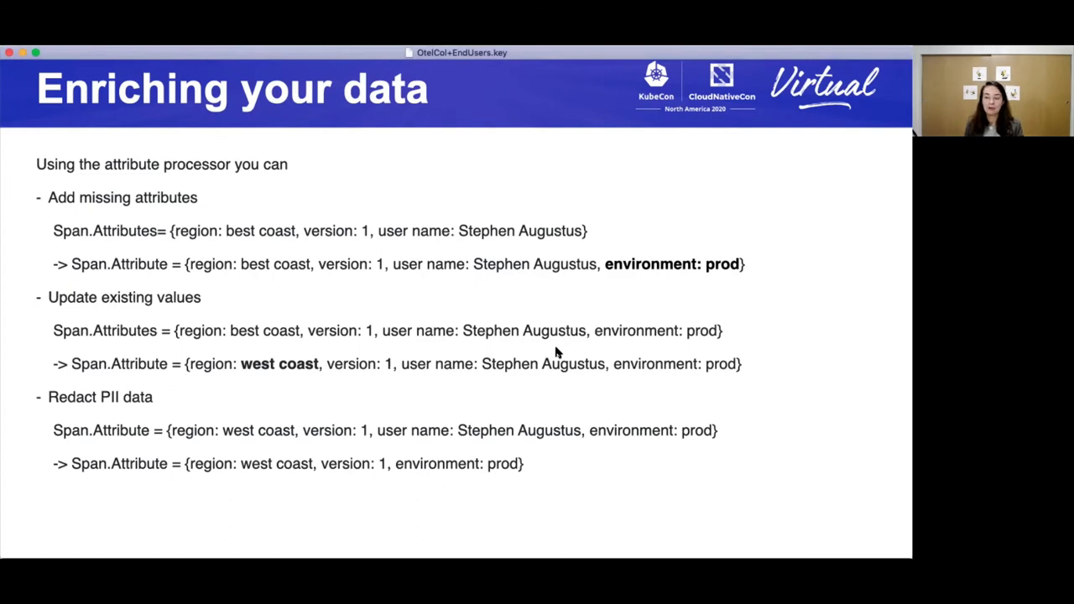
mouse_move(570, 307)
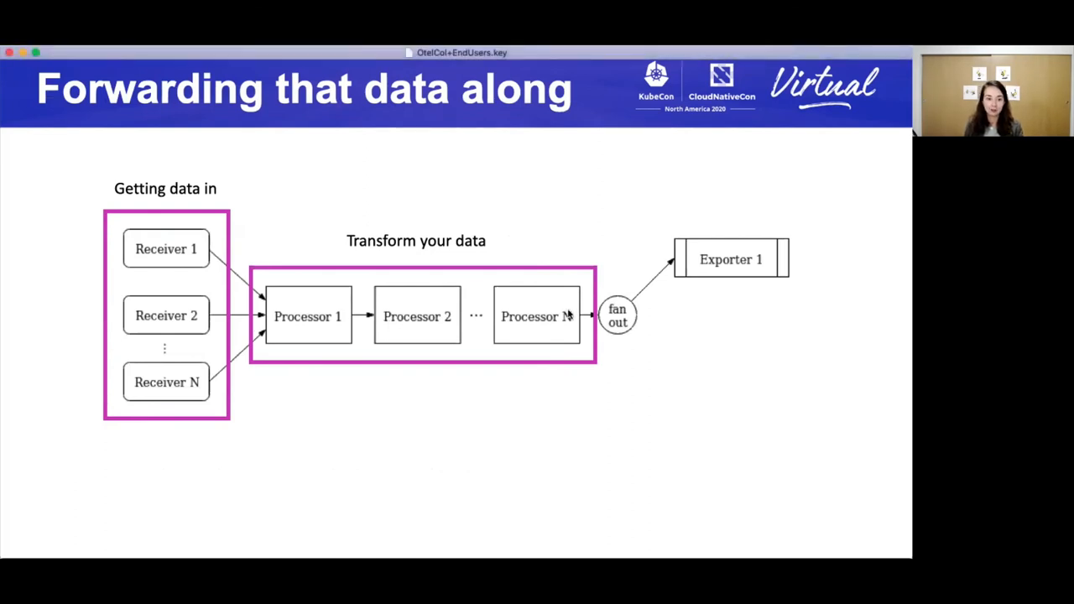
mouse_move(314, 444)
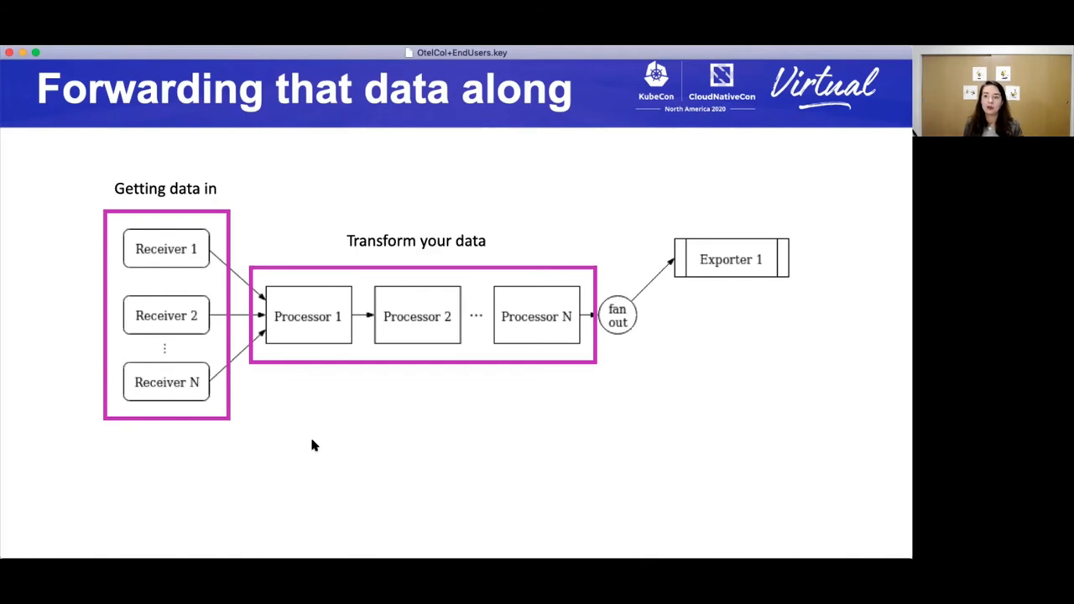
mouse_move(389, 436)
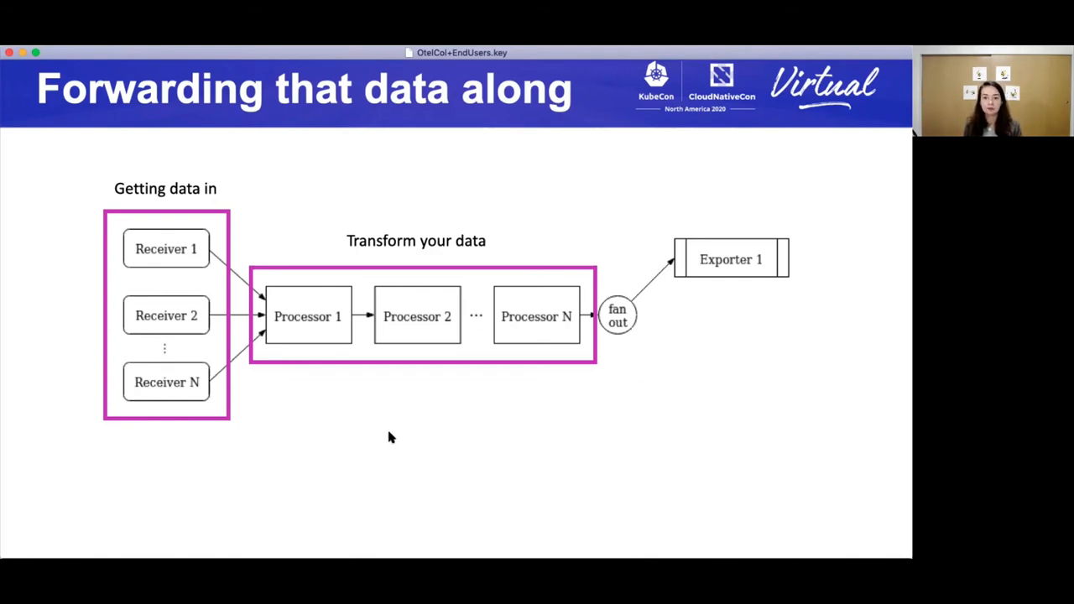
mouse_move(455, 439)
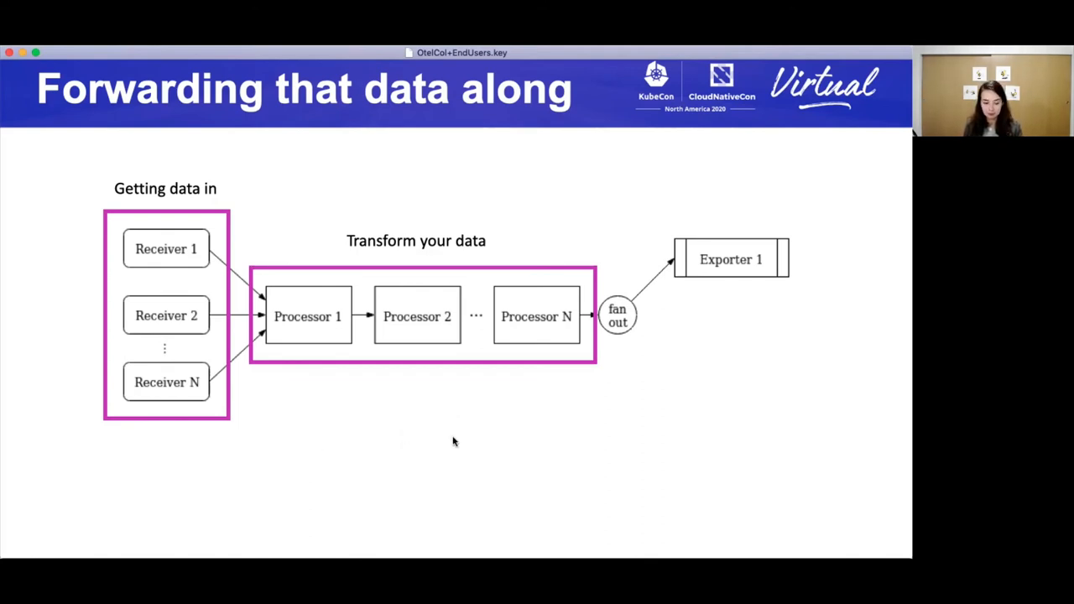
mouse_move(653, 298)
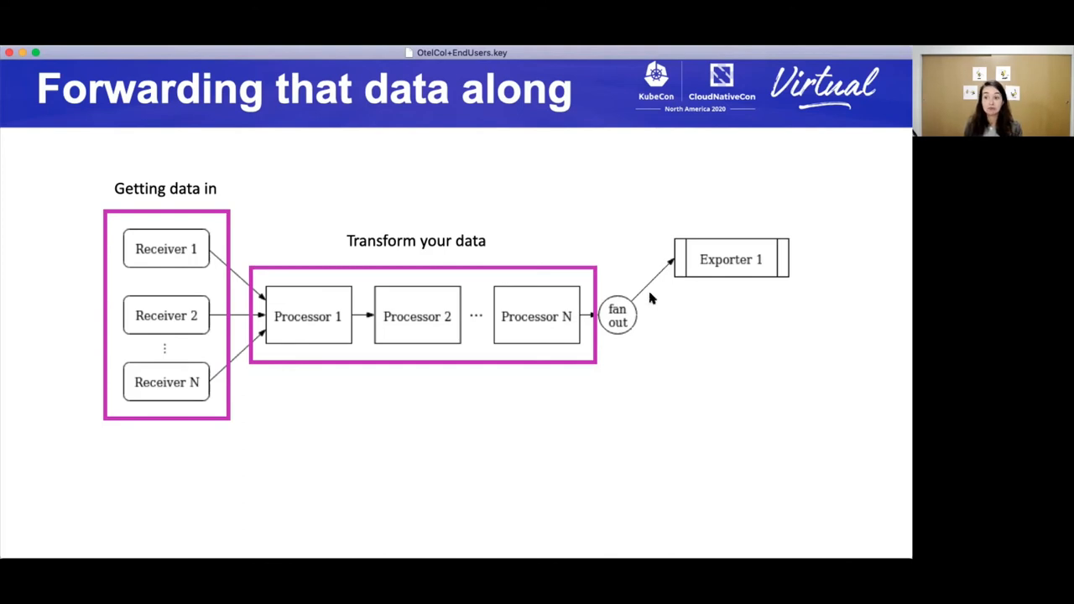
mouse_move(667, 285)
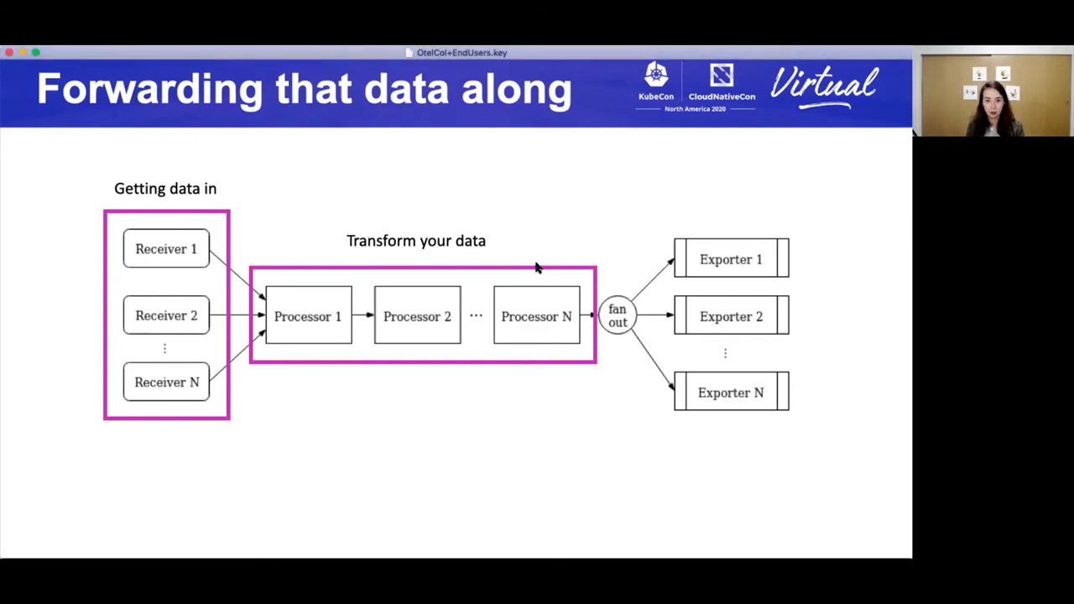
mouse_move(541, 249)
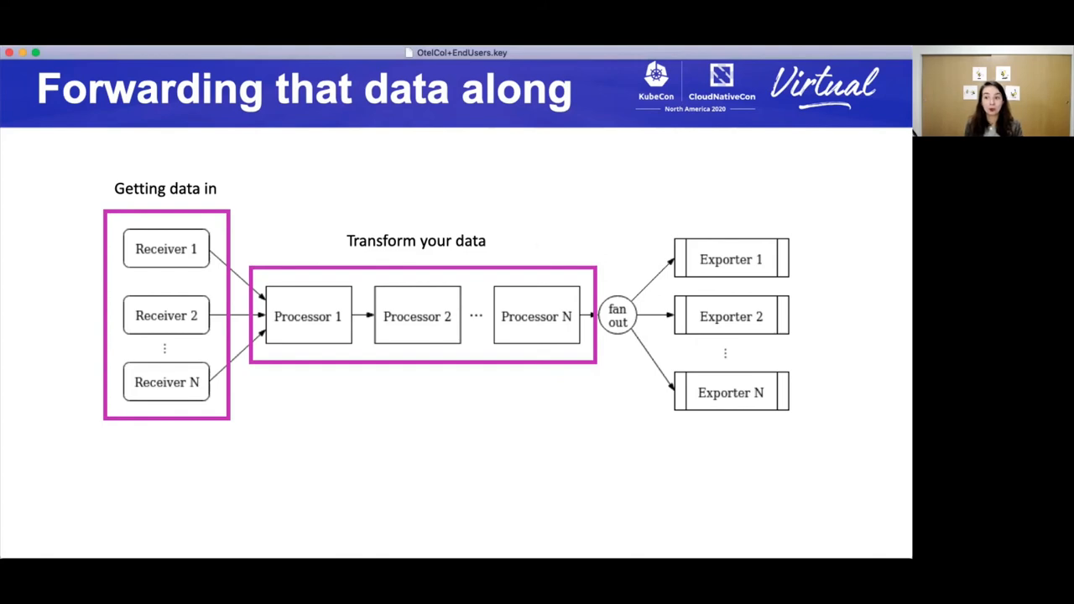
mouse_move(557, 252)
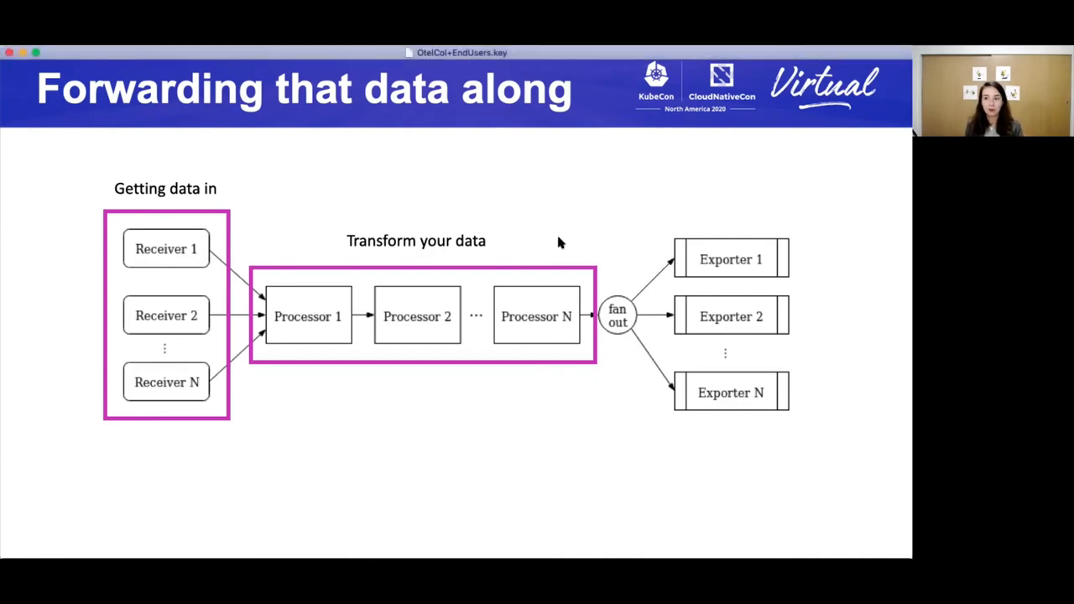
mouse_move(550, 234)
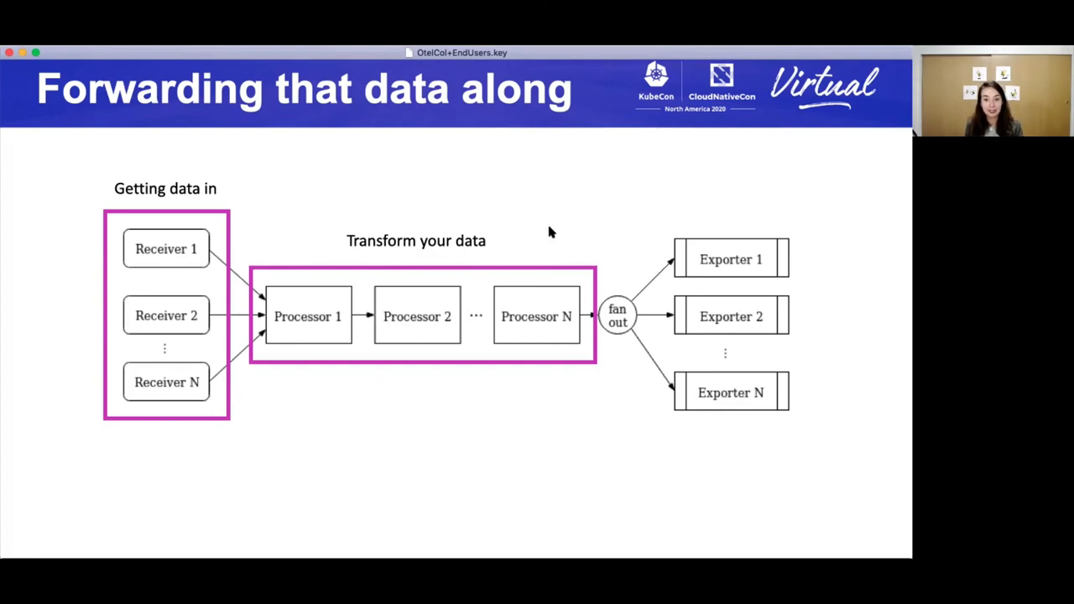
mouse_move(560, 211)
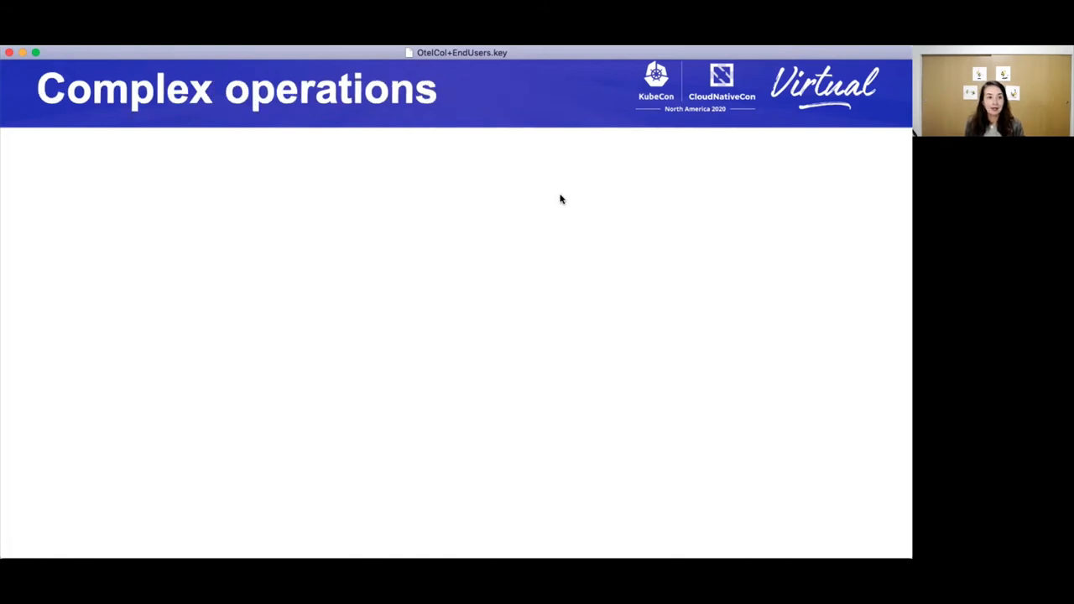
mouse_move(567, 198)
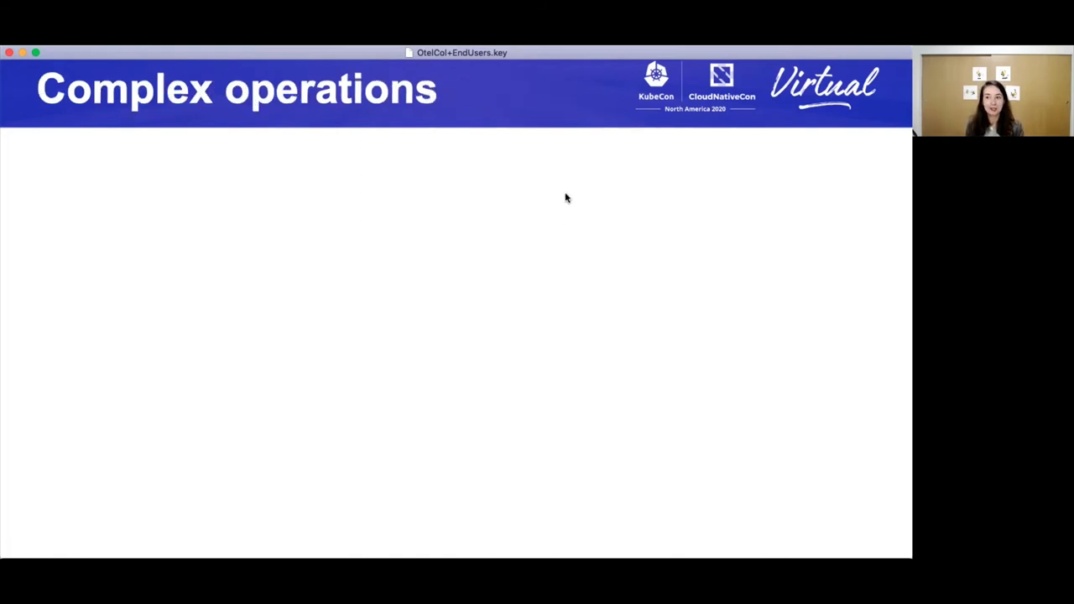
Reveal both Easier* operations points and advance to the Takeaways title slide
key("right")
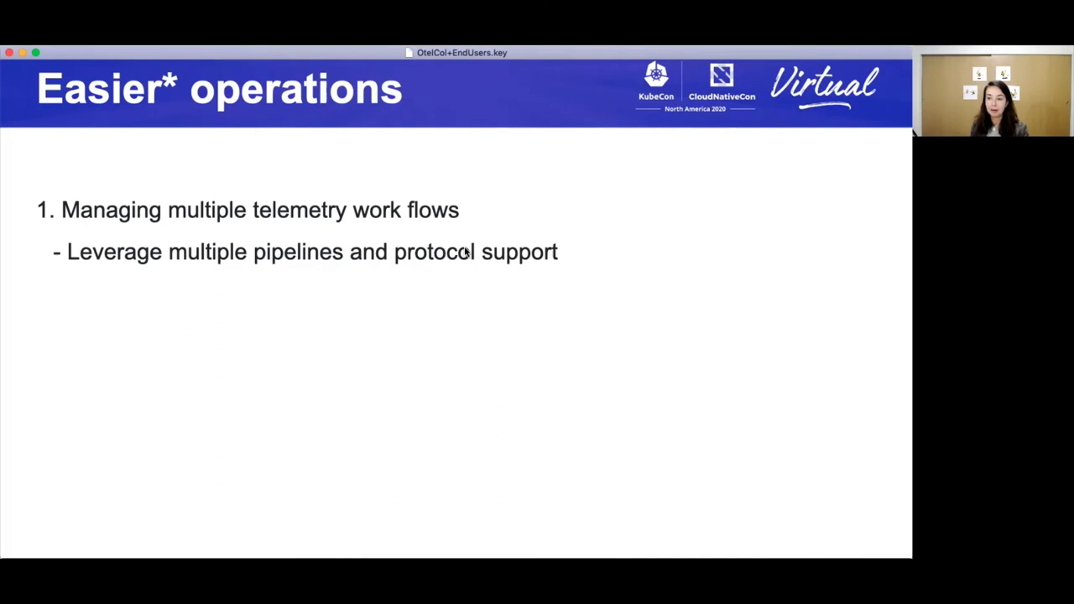
key("right")
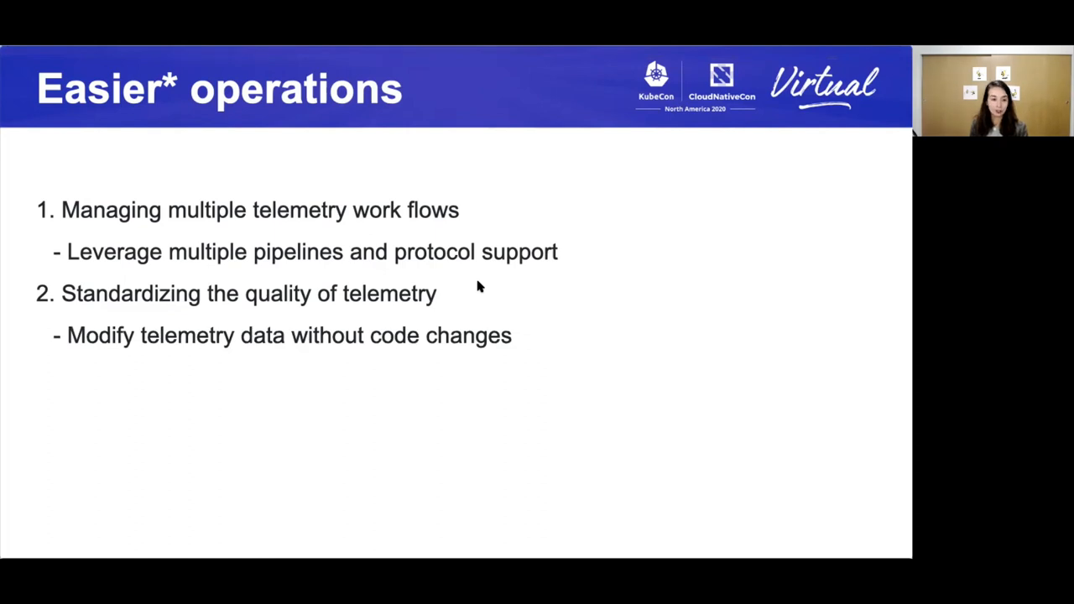
key("Right")
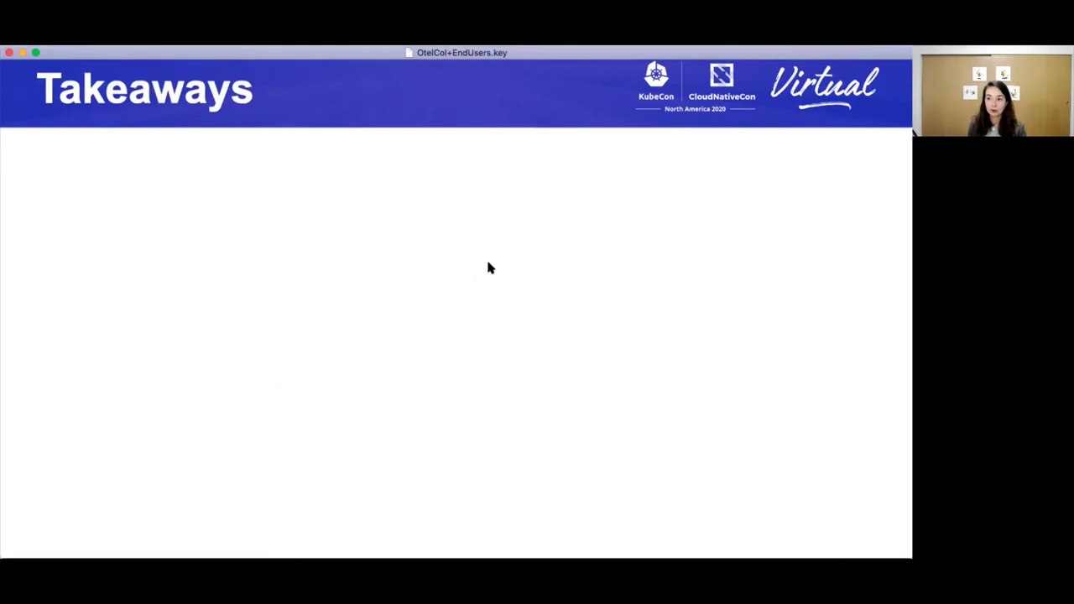
Reveal the takeaways and move on to the 'Run, don't walk' resource links slide
key("right")
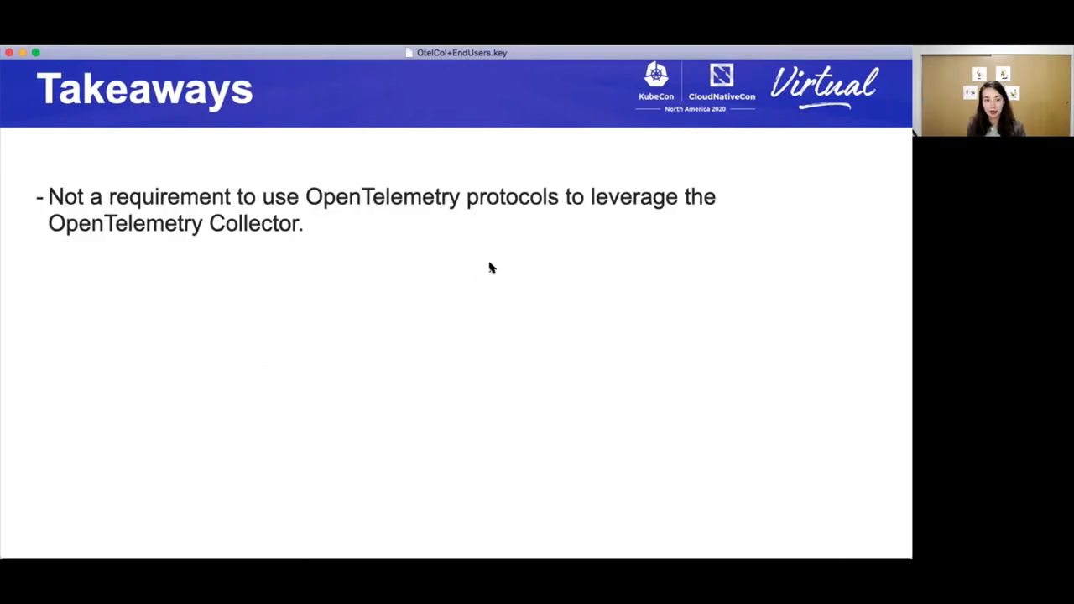
mouse_move(480, 373)
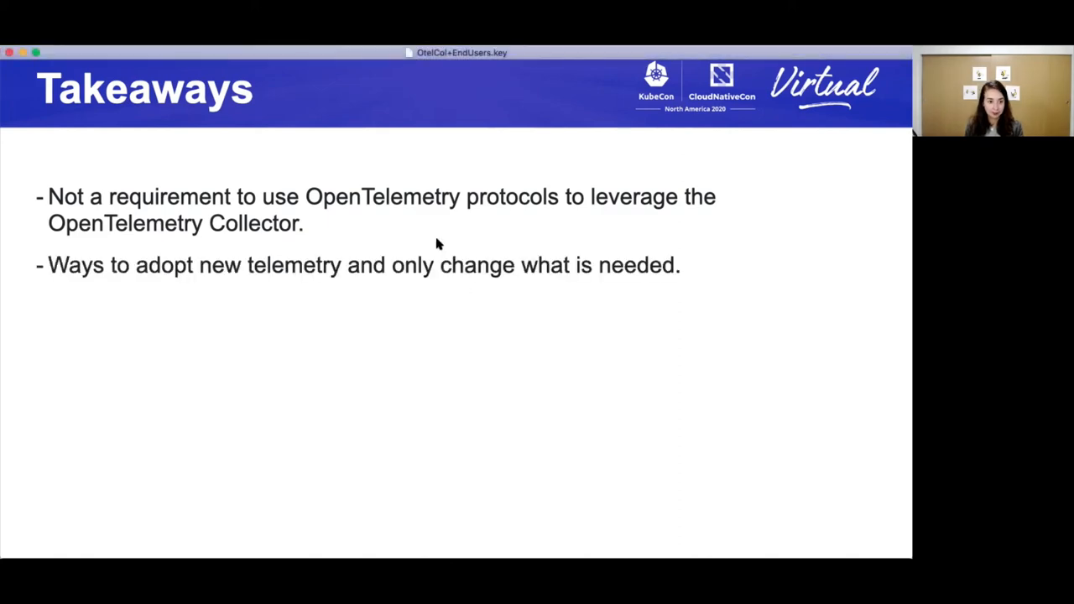
mouse_move(386, 394)
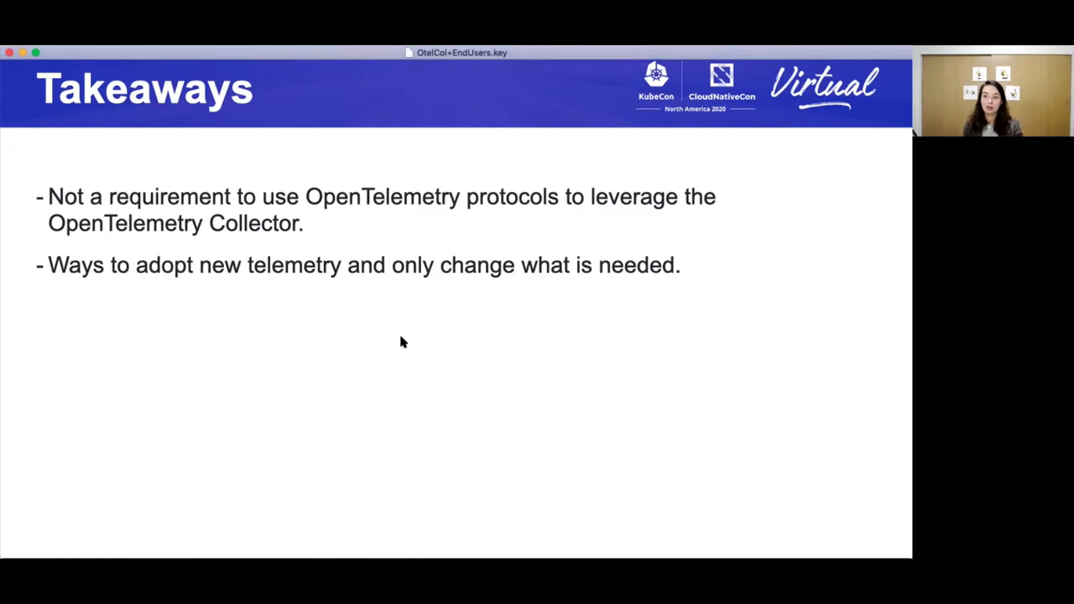
mouse_move(429, 305)
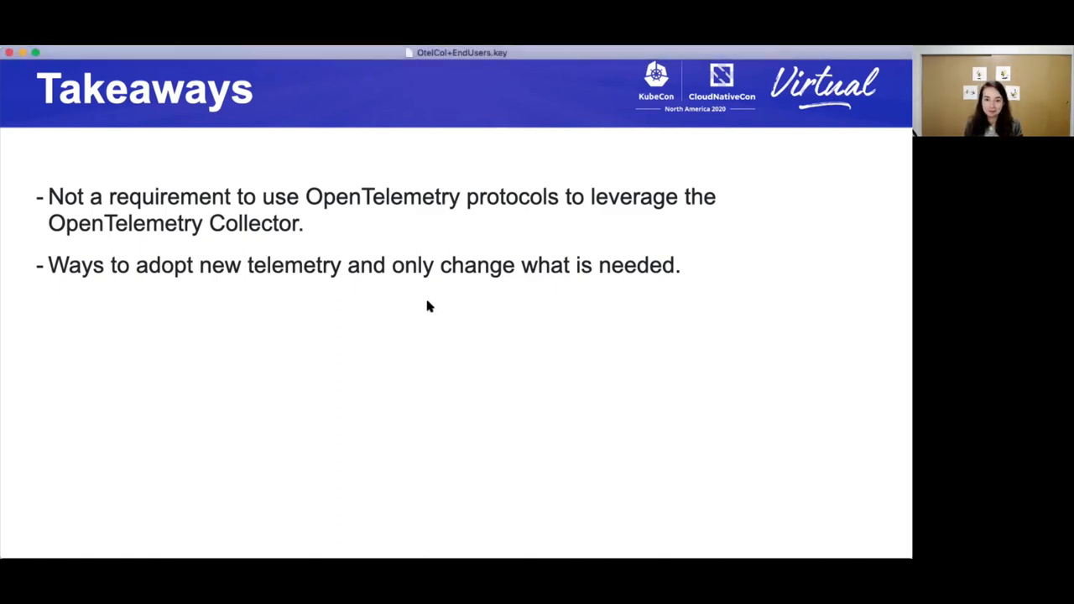
mouse_move(433, 315)
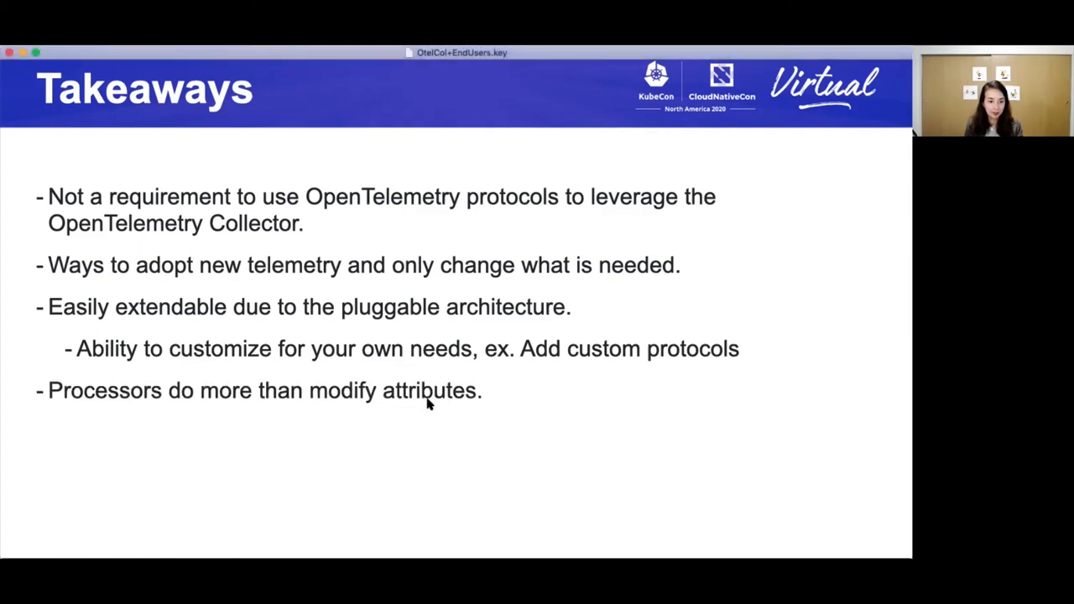
mouse_move(541, 380)
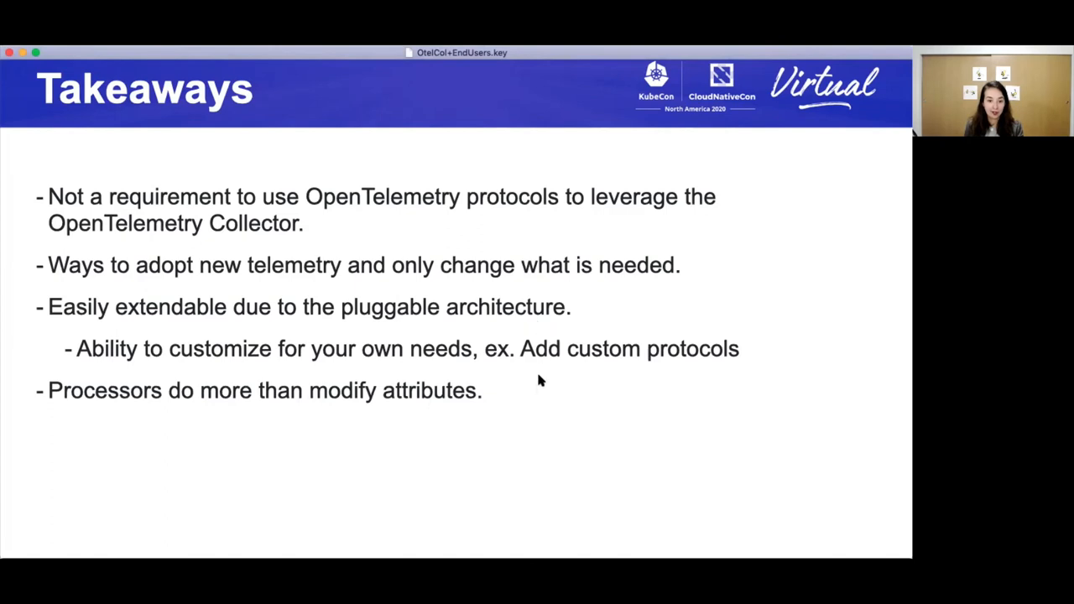
key("right")
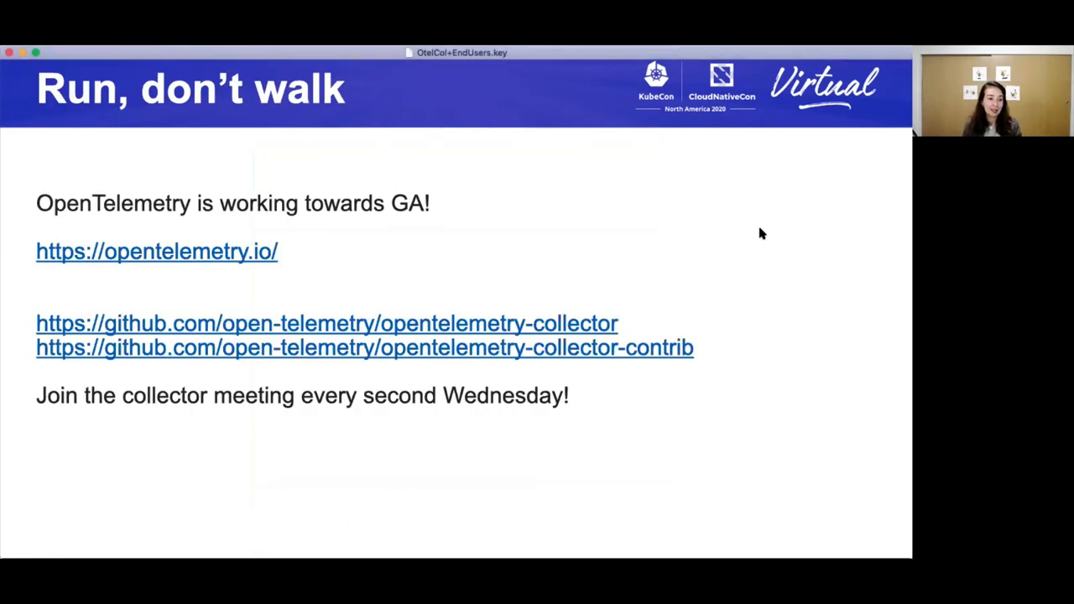
mouse_move(493, 312)
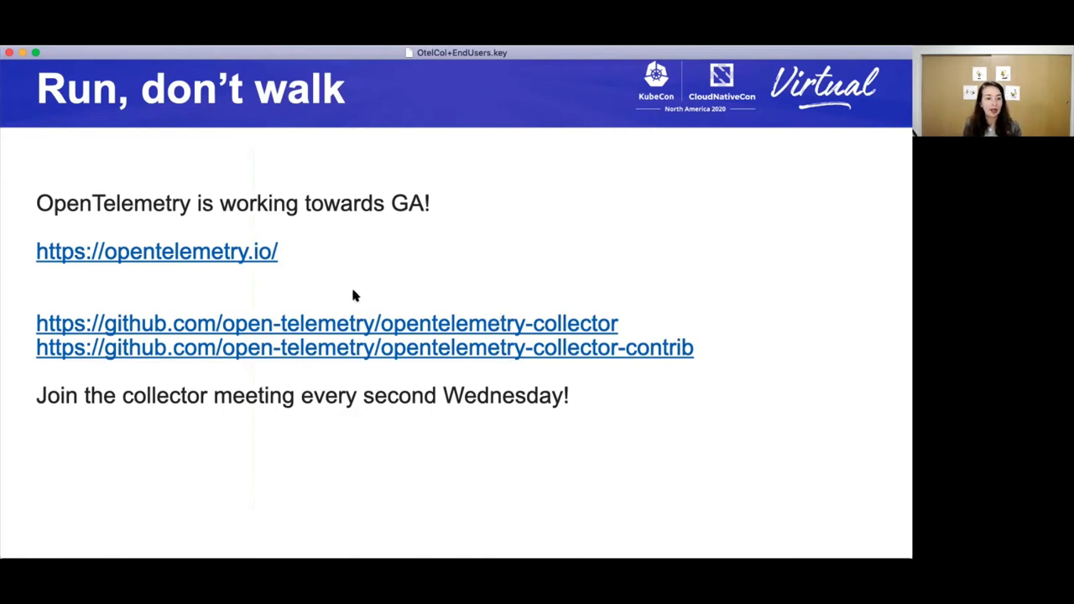
mouse_move(553, 260)
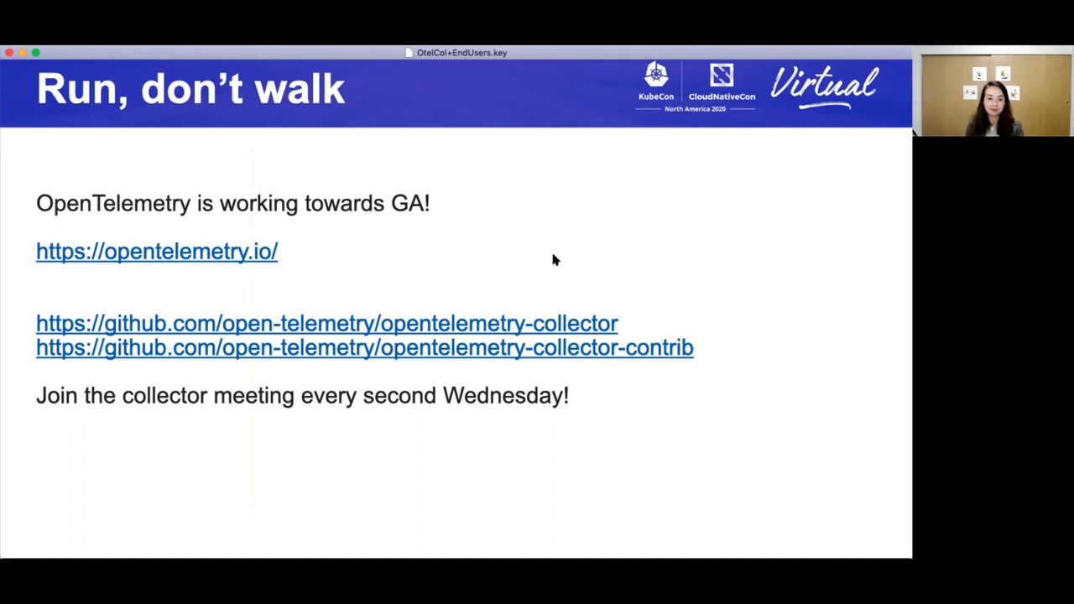